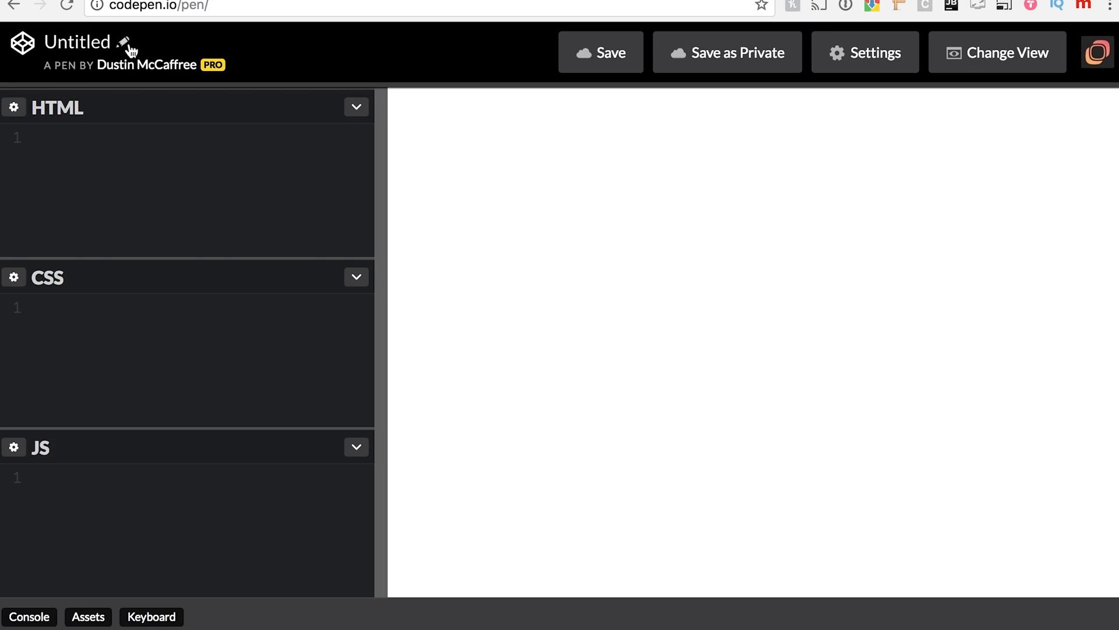
Type 'Vertically Align Elements' as the new pen's title.
text(Vertically Al)
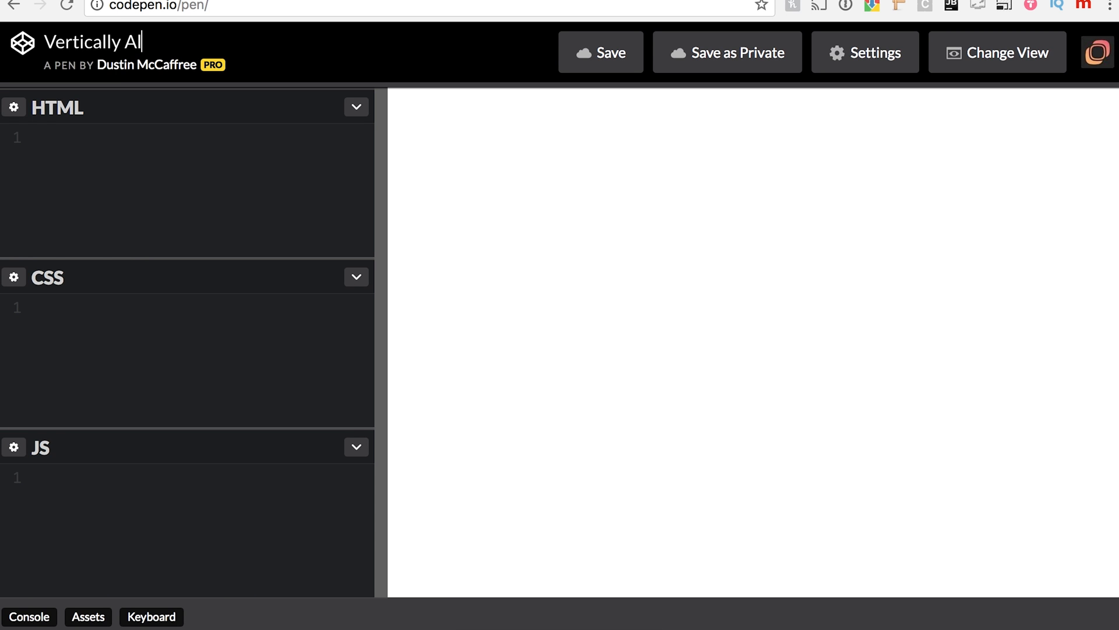
text(gn Elements)
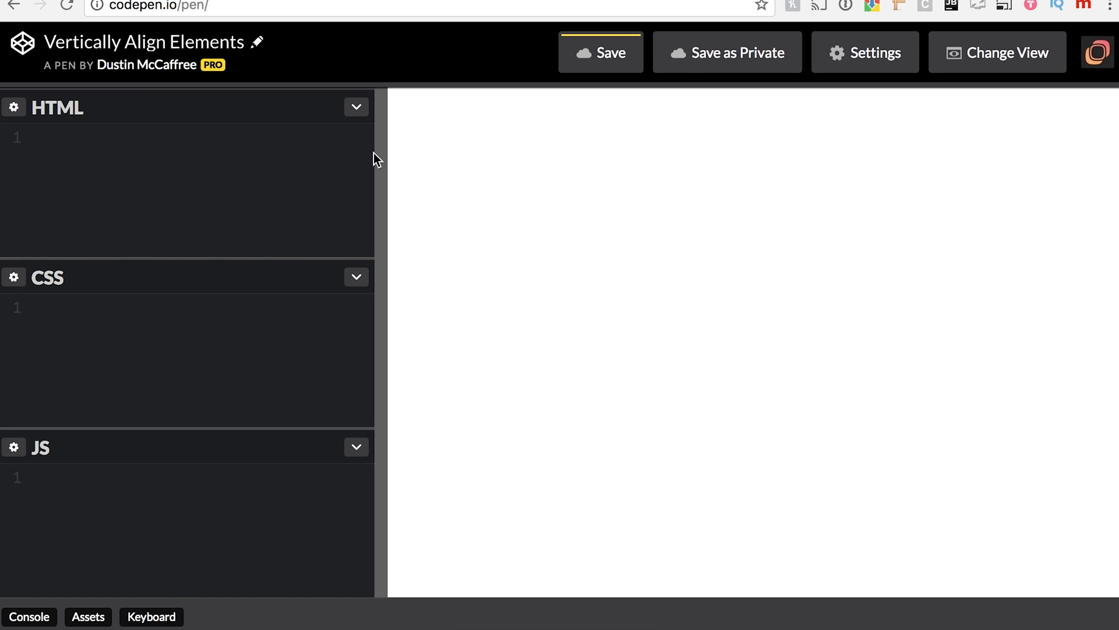
mouse_move(234, 207)
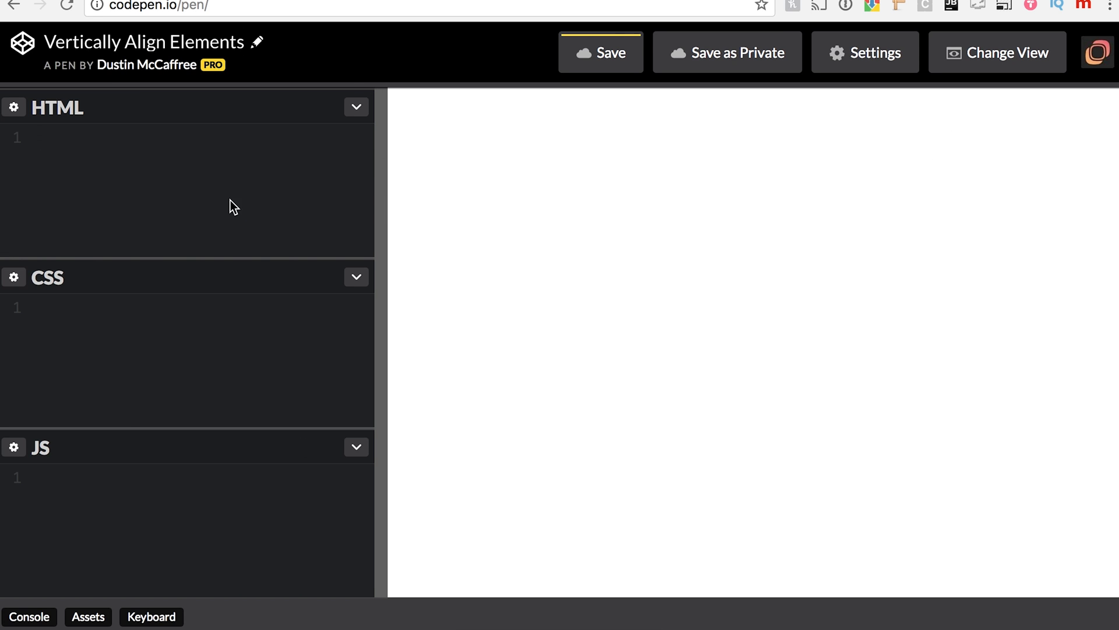
mouse_move(801, 200)
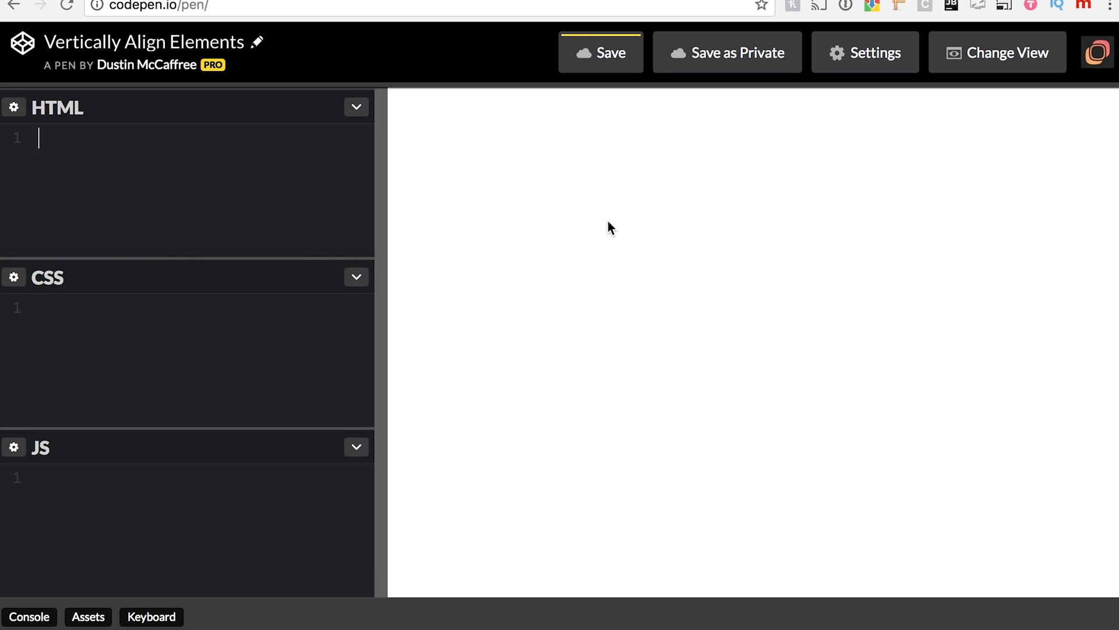
Write a div with class 'container' in the HTML editor.
text(<)
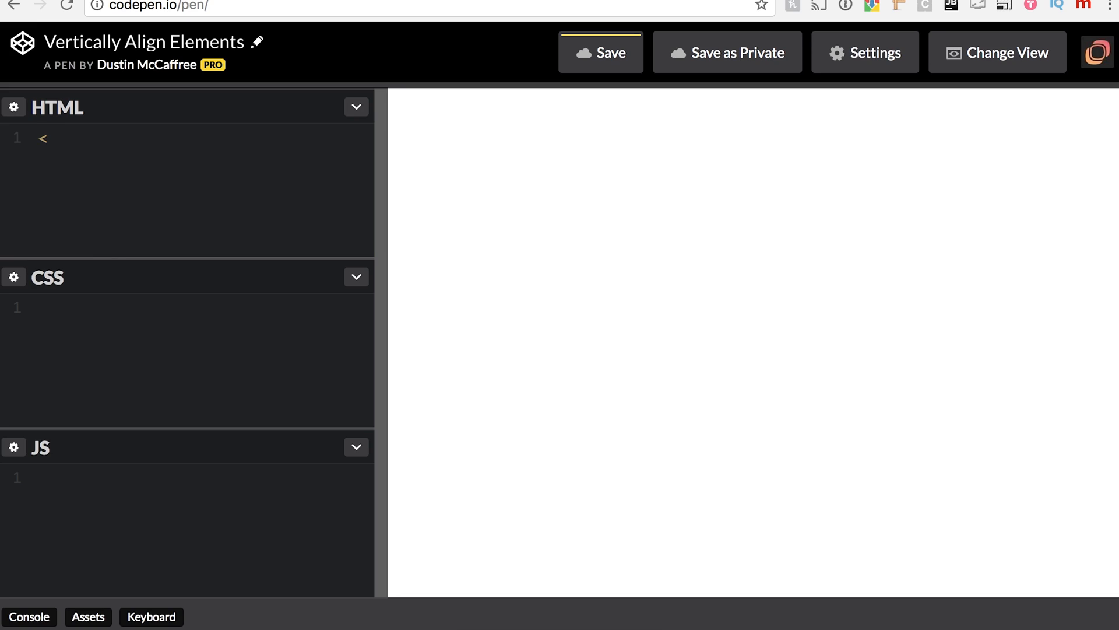
text(div)
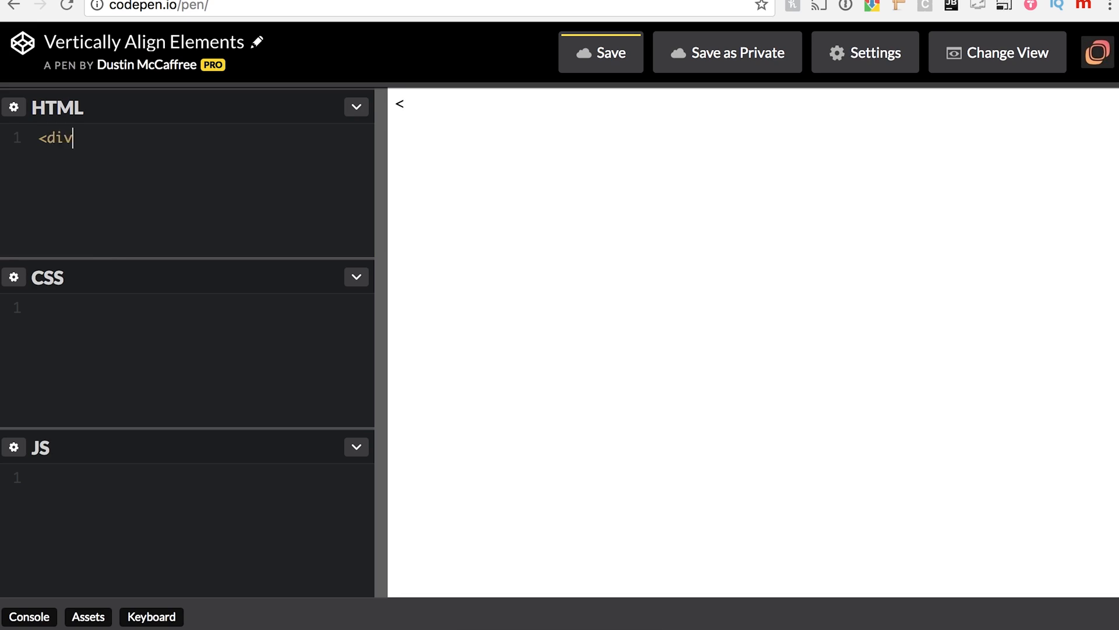
text(class="")
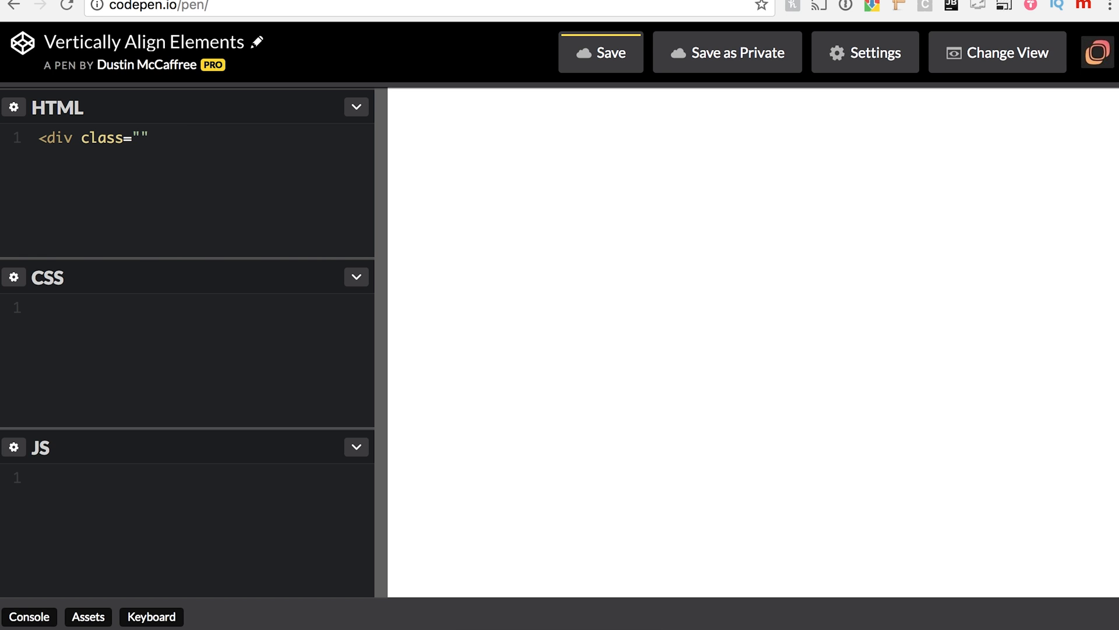
text(container)
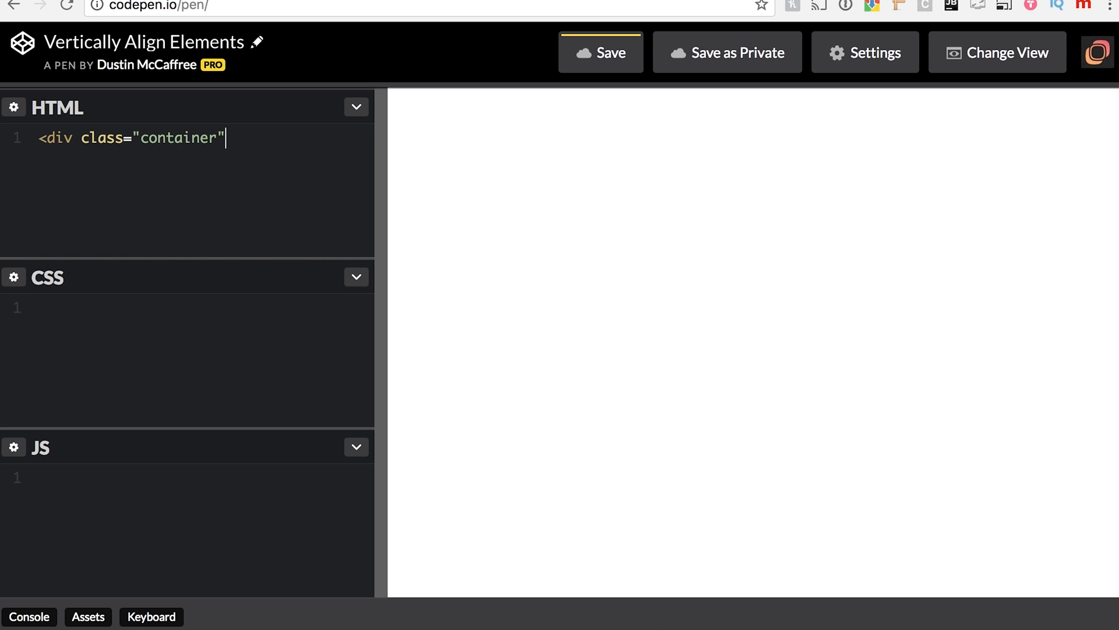
text(>)
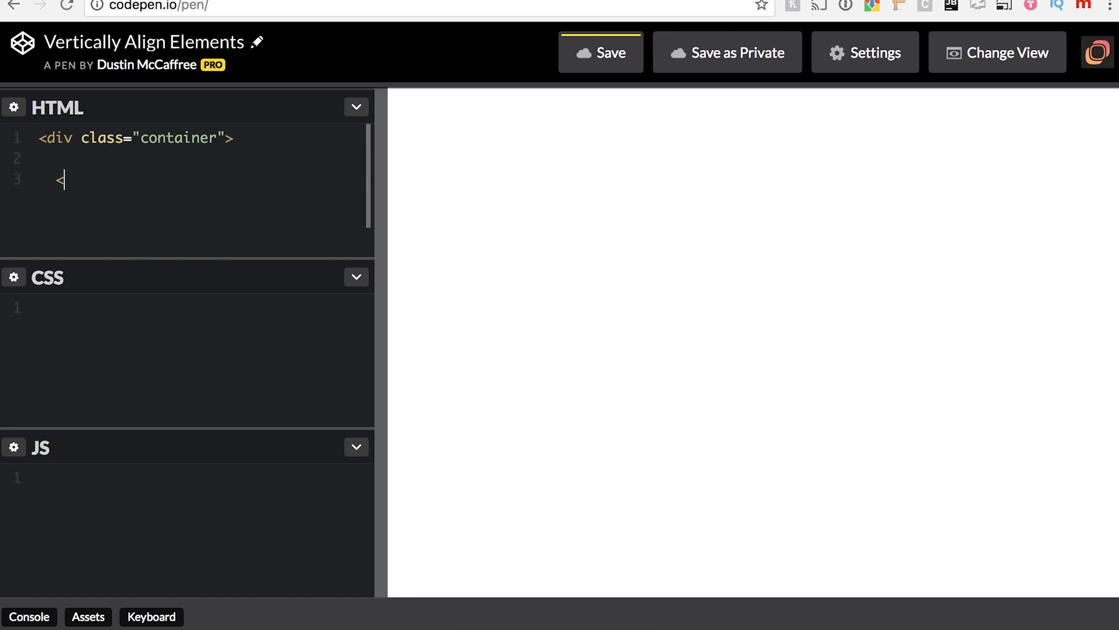
text(/div>)
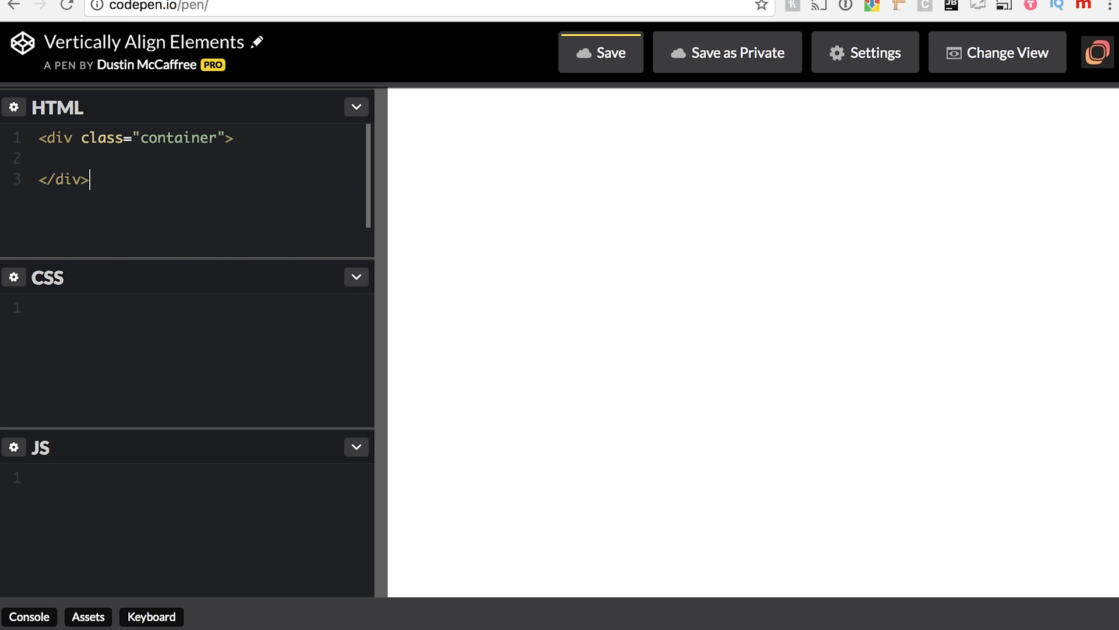
Add a paragraph reading 'Centered' with class 'paragraph-vertical' inside the container.
text(<)
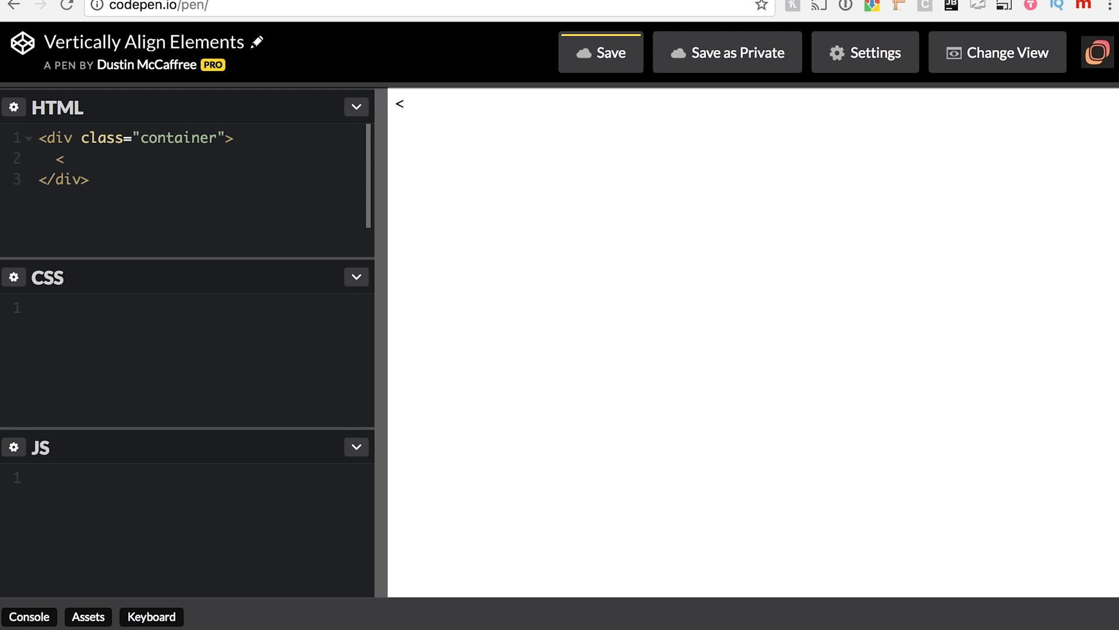
text(p><)
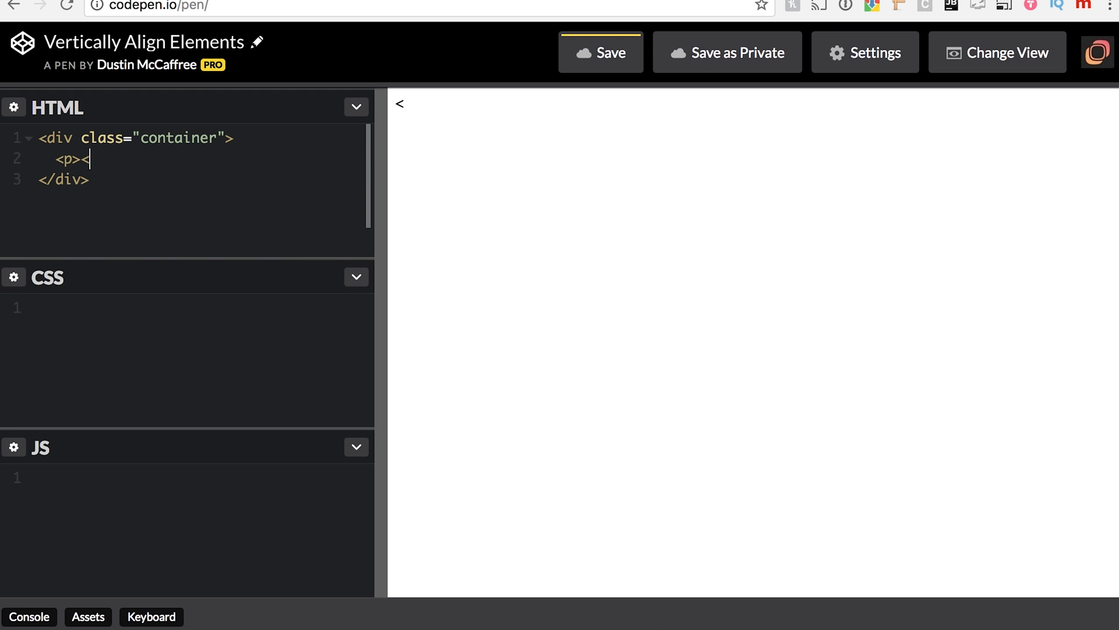
text(/p>)
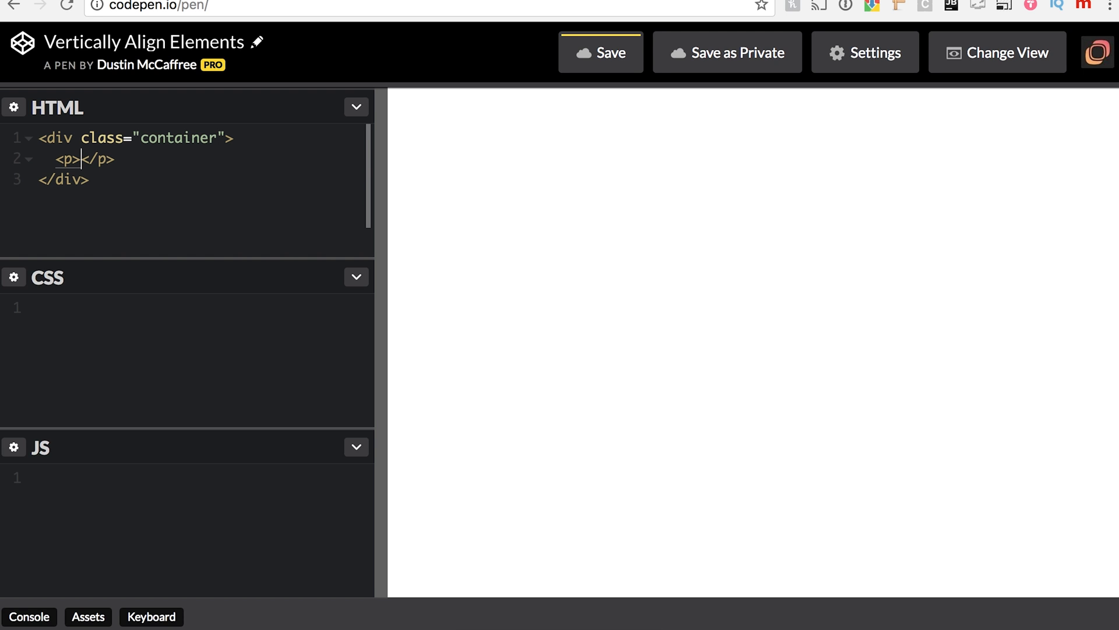
text(Centered)
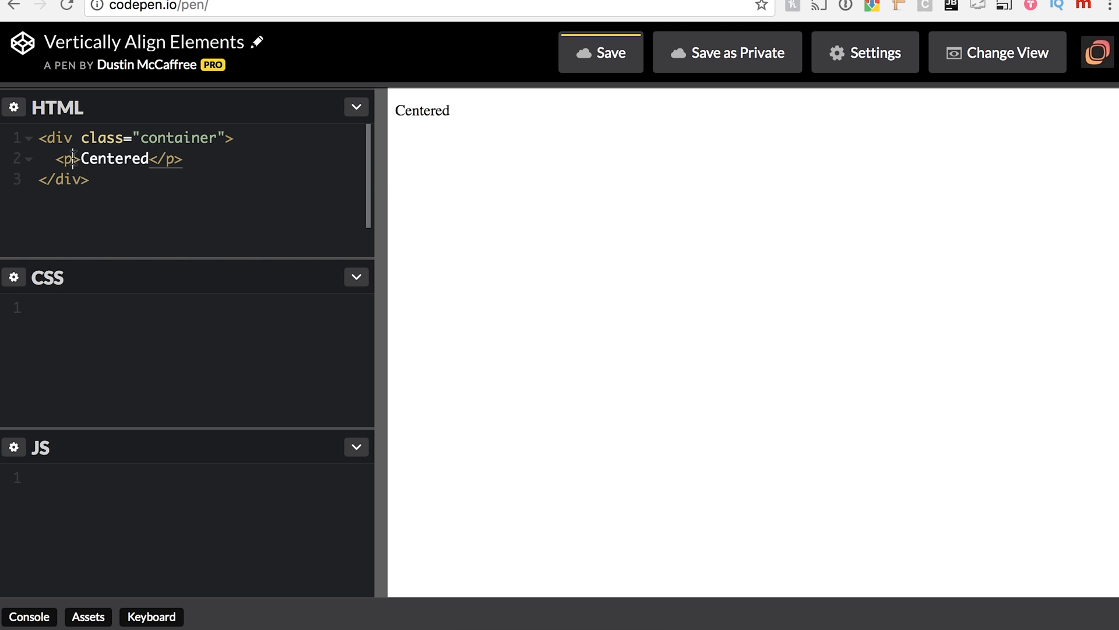
text(class="")
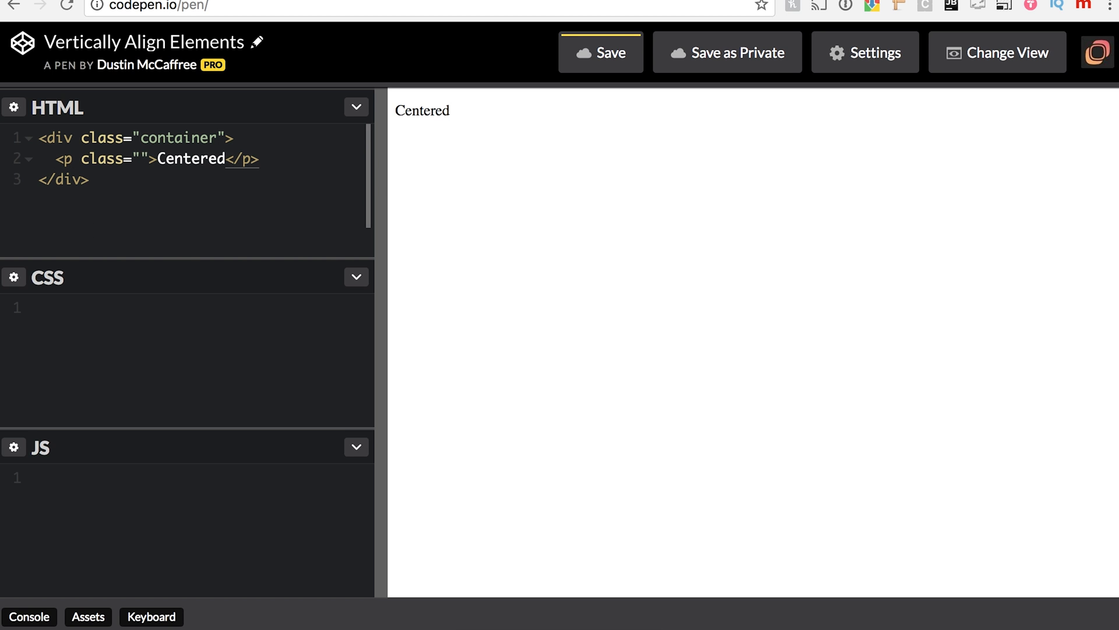
text(paragraph-vertical)
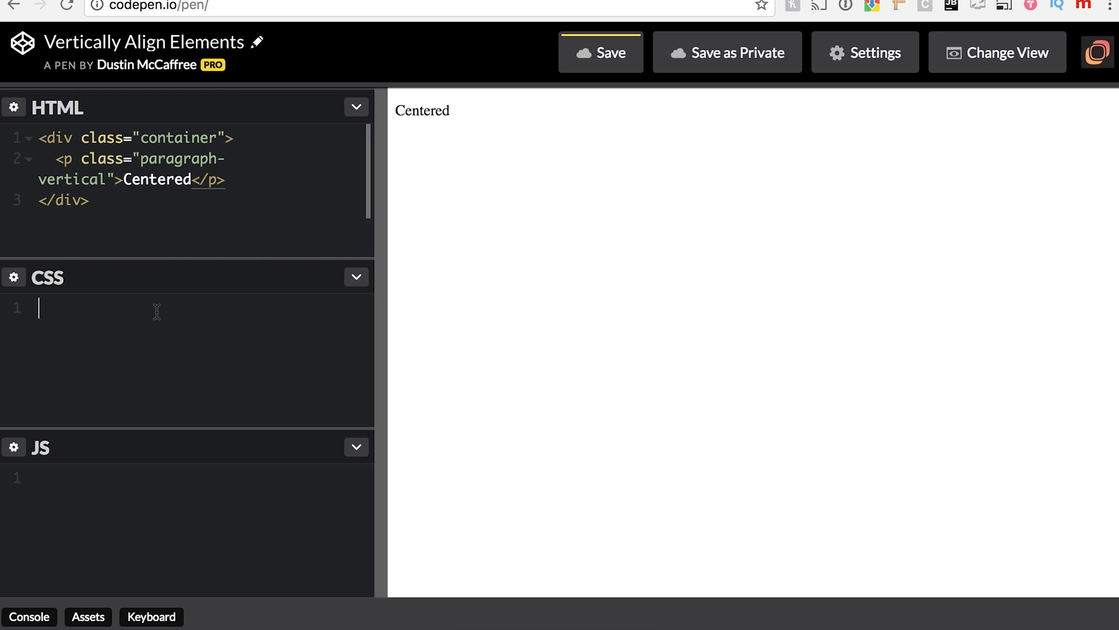
Write a .container rule with width 50% (changed from 100%) and text-align: center.
text(.contain)
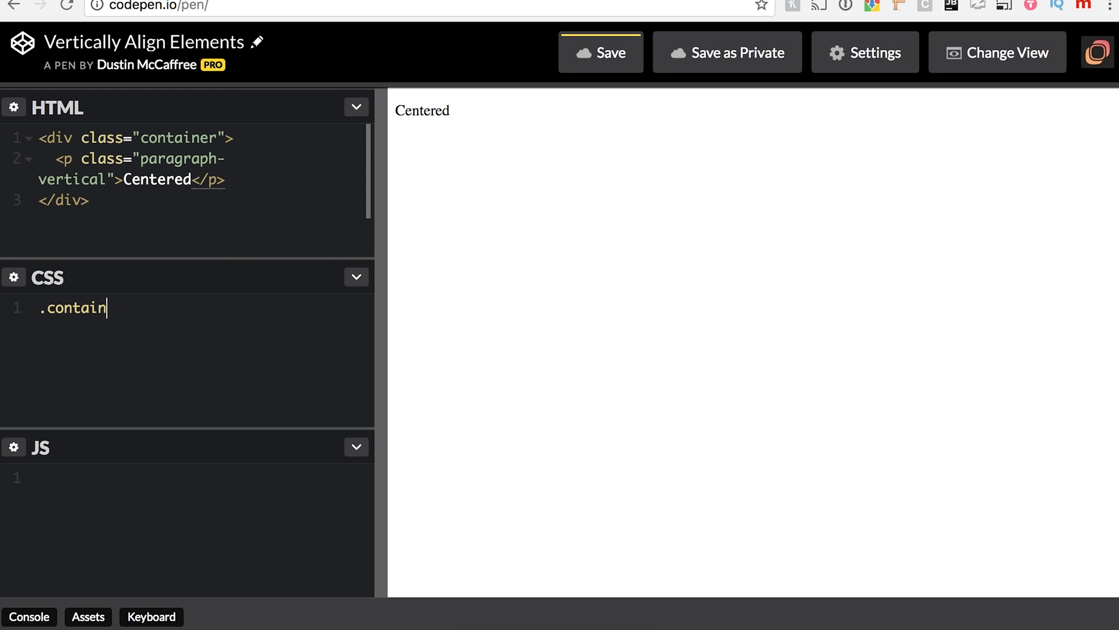
text(er {)
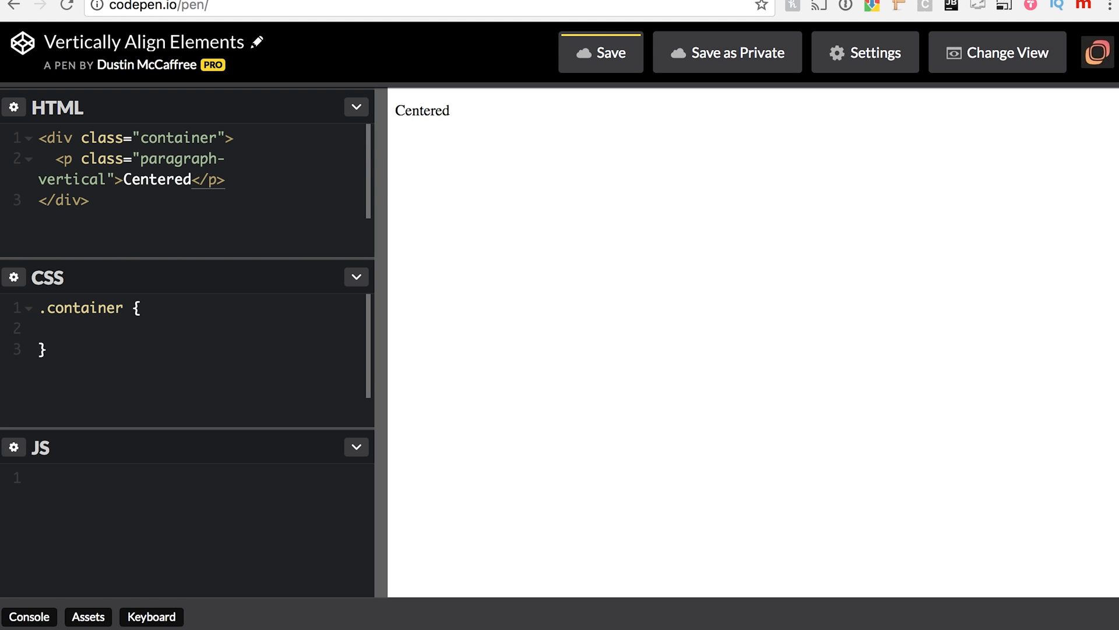
text(width: 100)
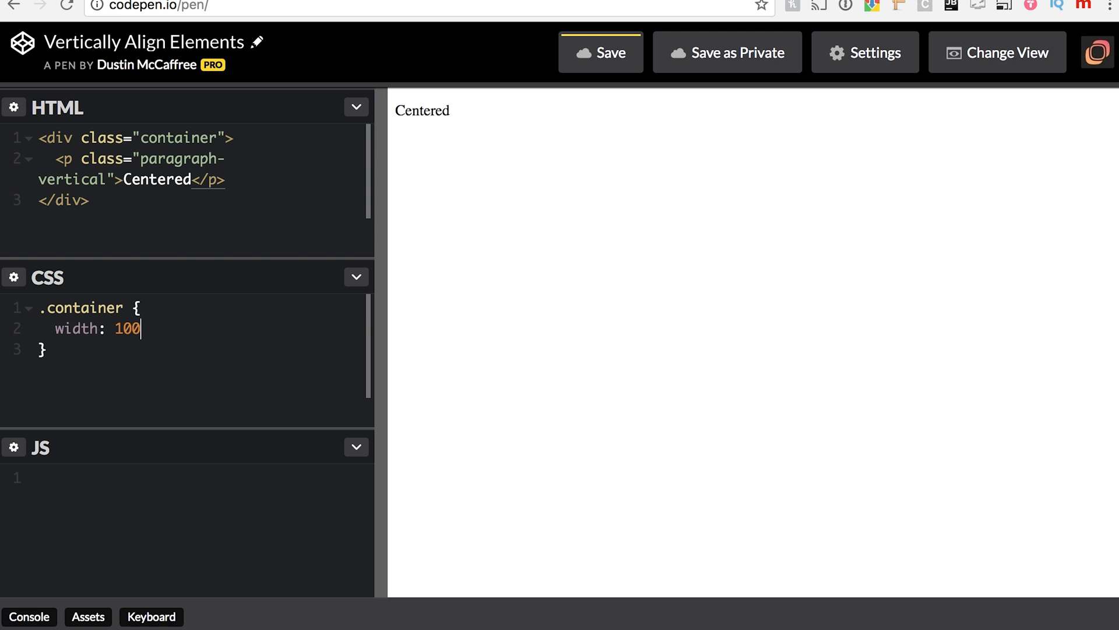
text(%;)
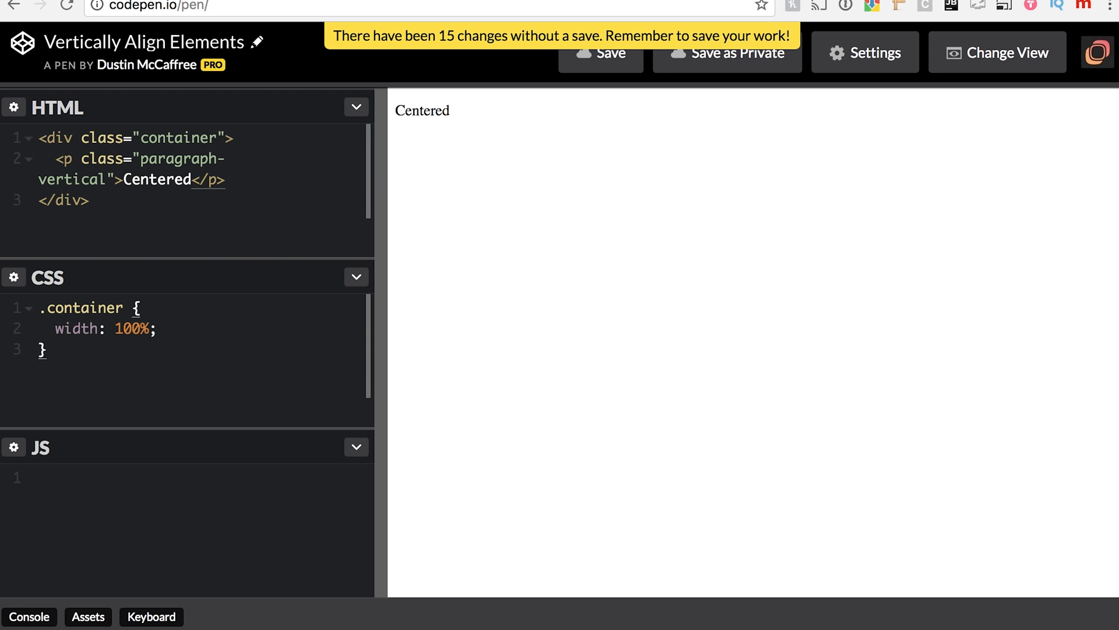
click(132, 328)
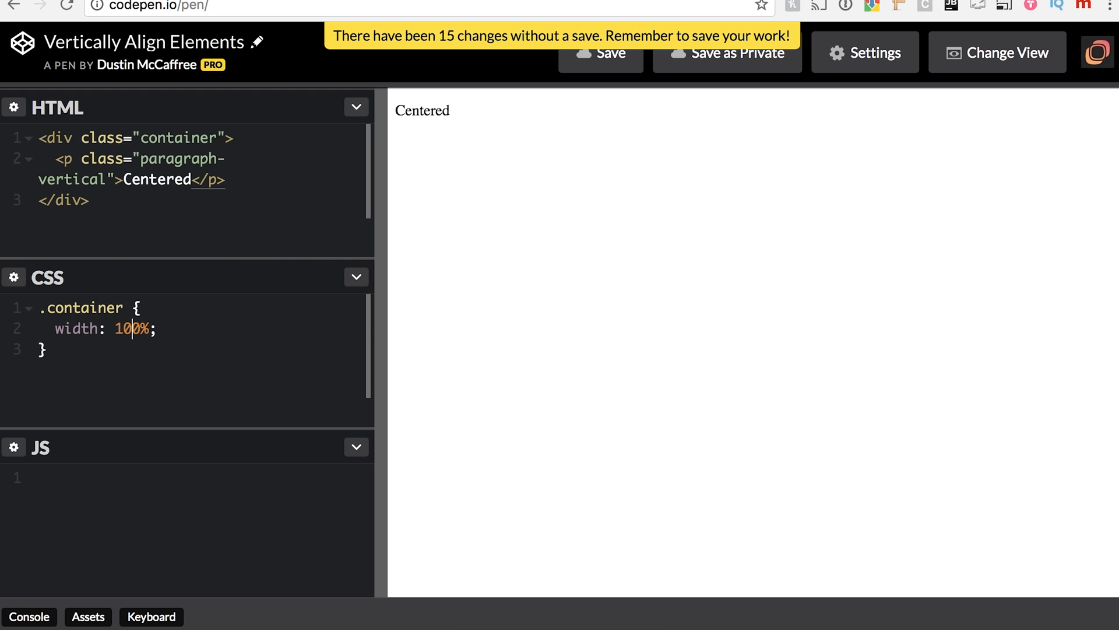
text(50%)
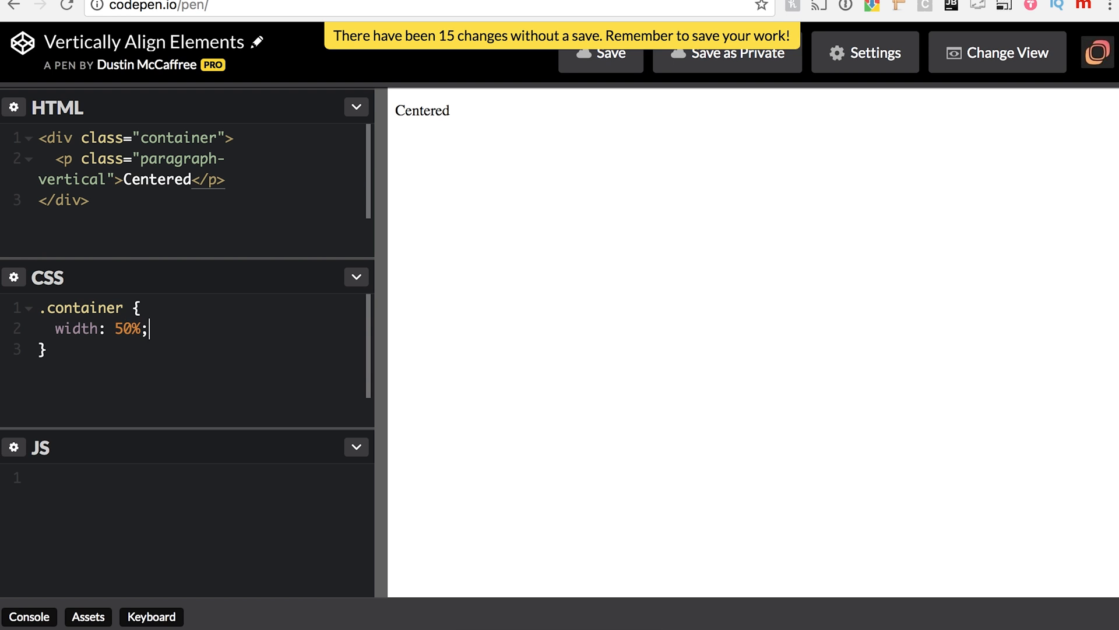
text(text-a)
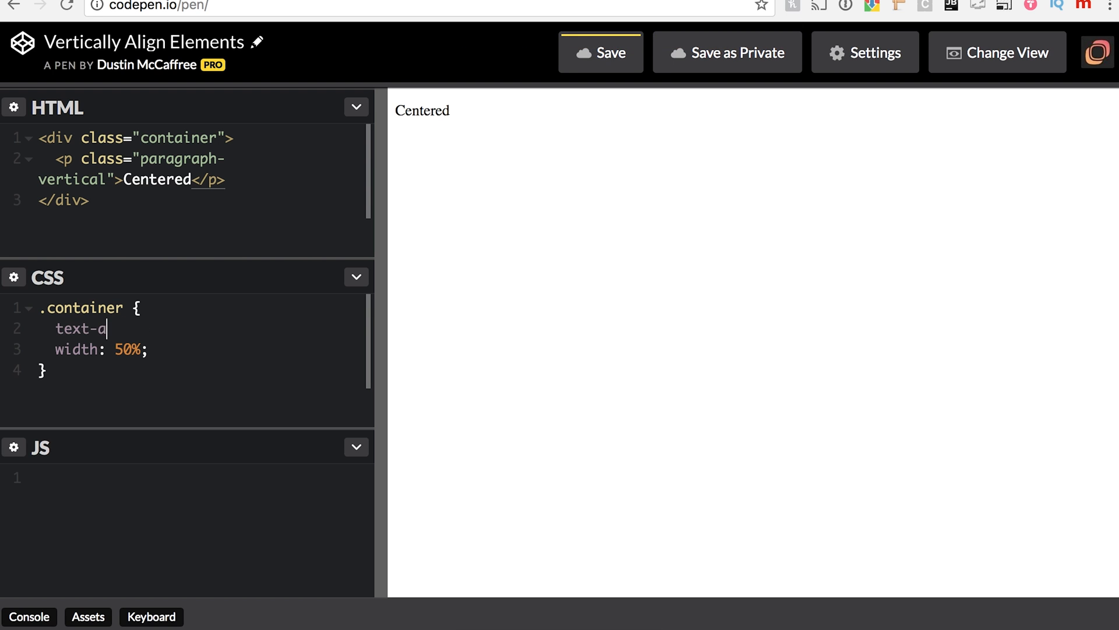
text(lign: center;)
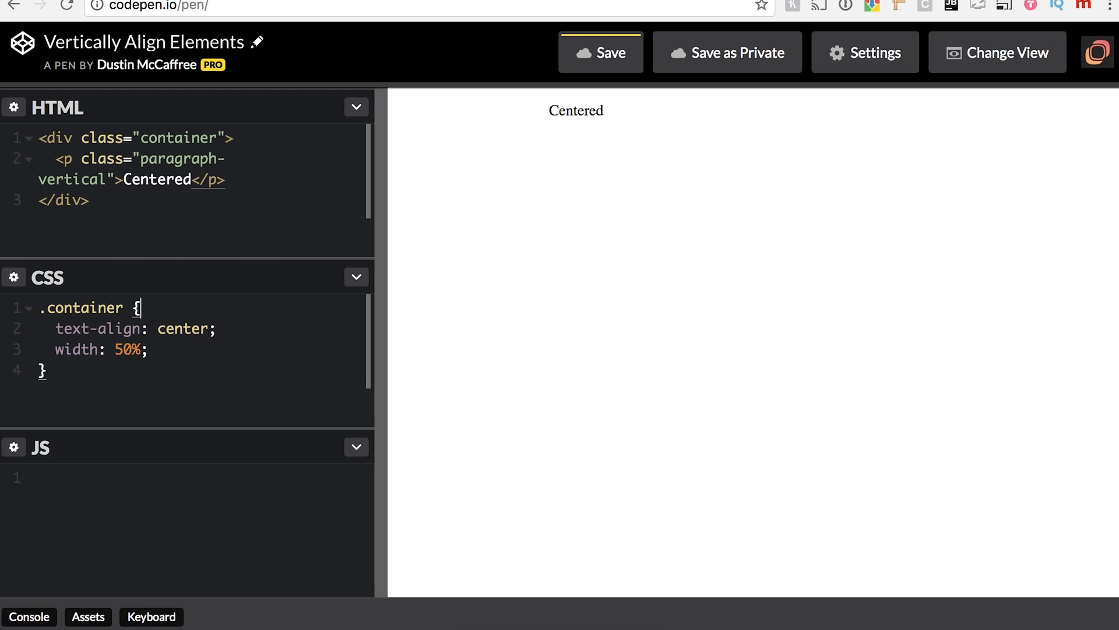
Add margin: 20px auto, padding: 100px and background-color #ccc to .container.
text(margin: 0 auto;)
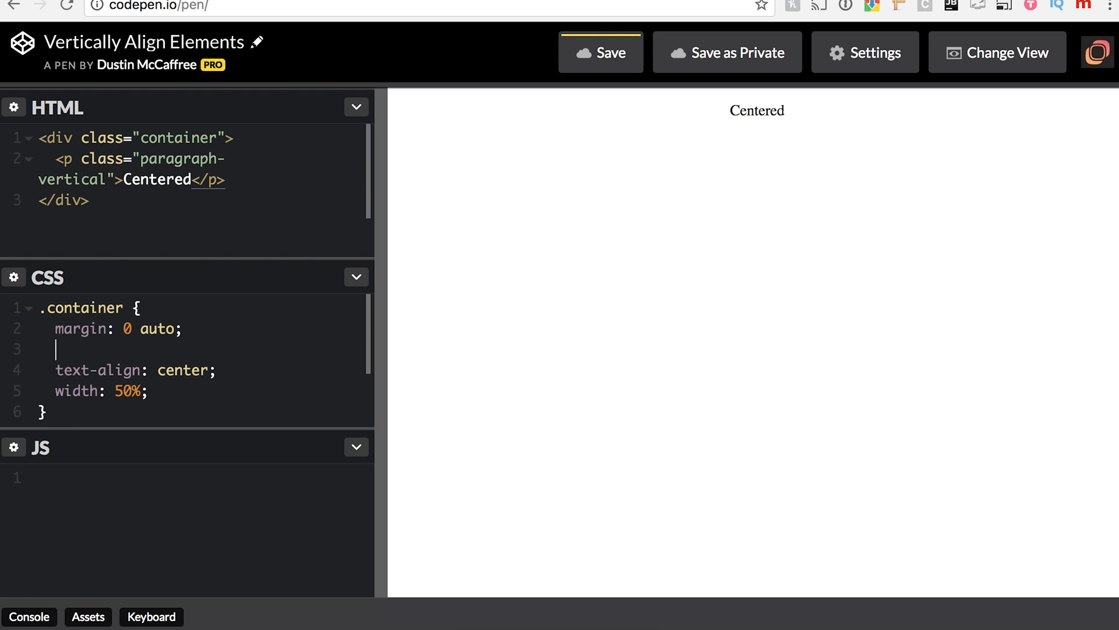
text(padding:)
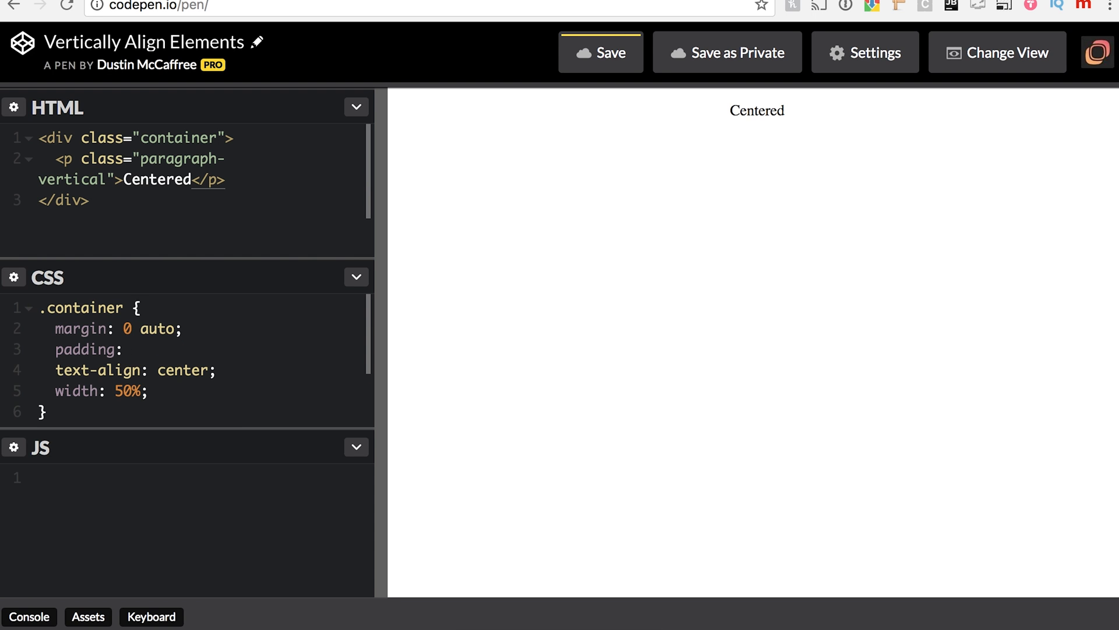
text(100px;)
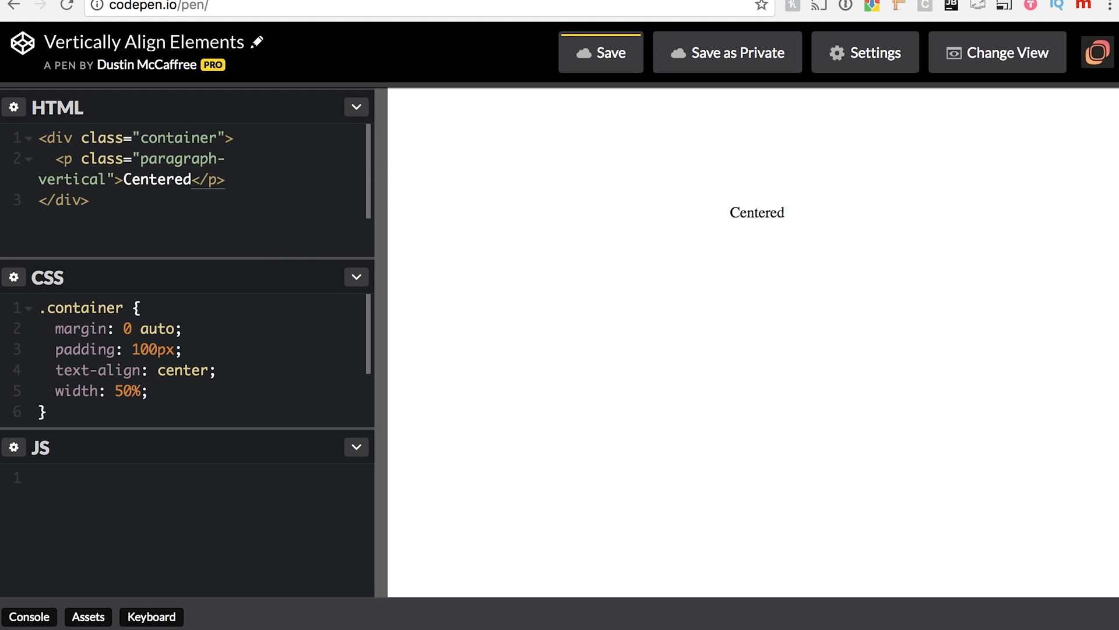
text(20p)
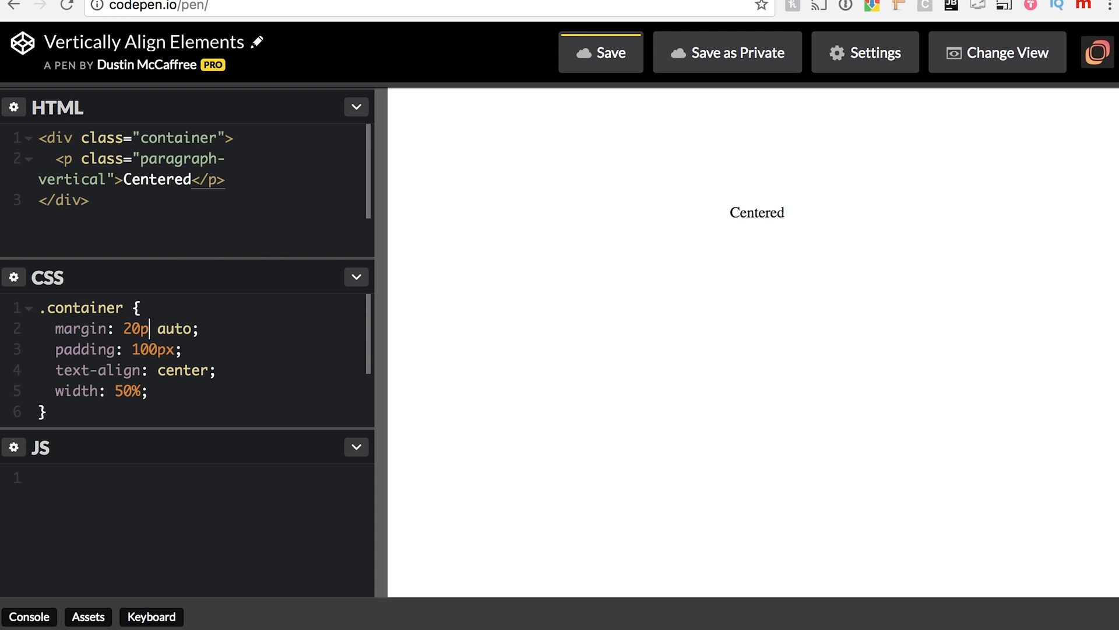
text(x)
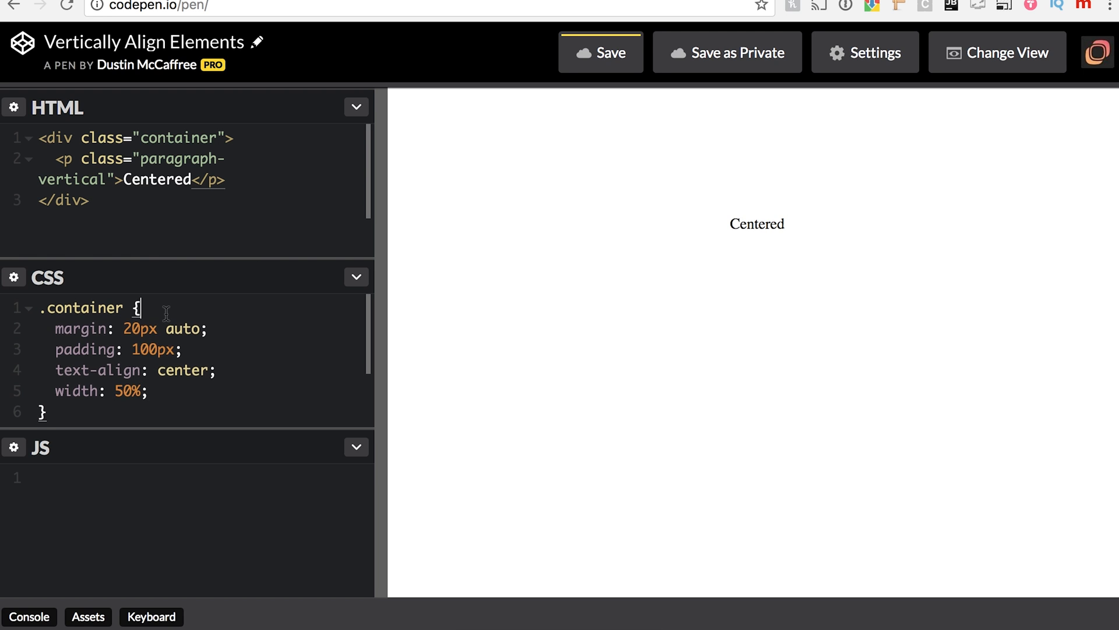
text(background-color:)
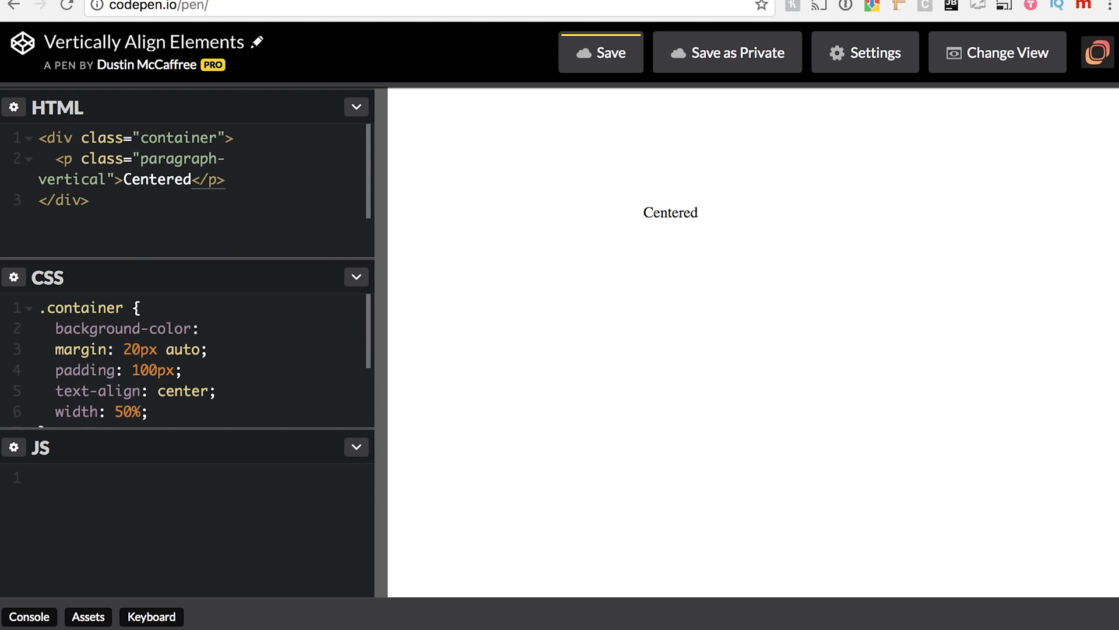
text(#ccc;)
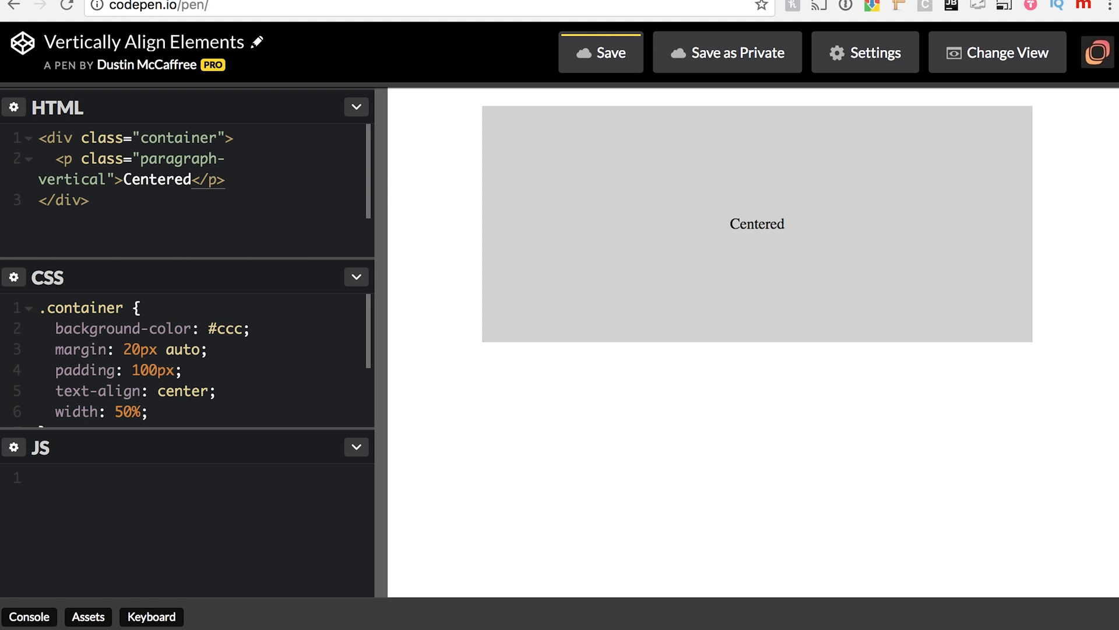
Replace the container's padding: 100px with height: 200px and begin a .paragraph-vertical selector.
click(150, 369)
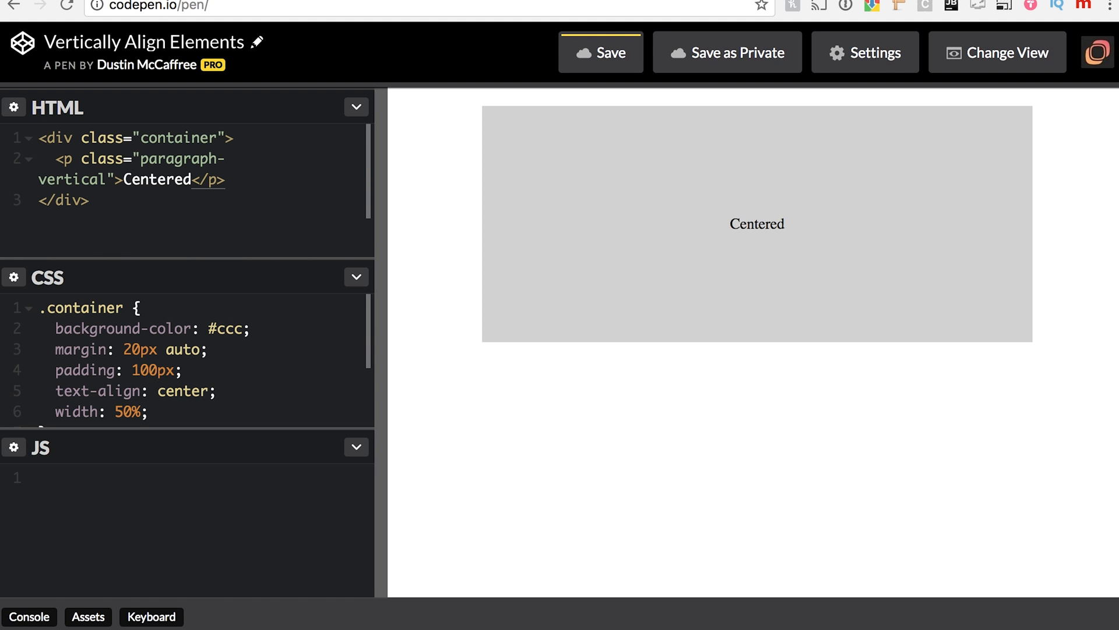
key(Backspace)
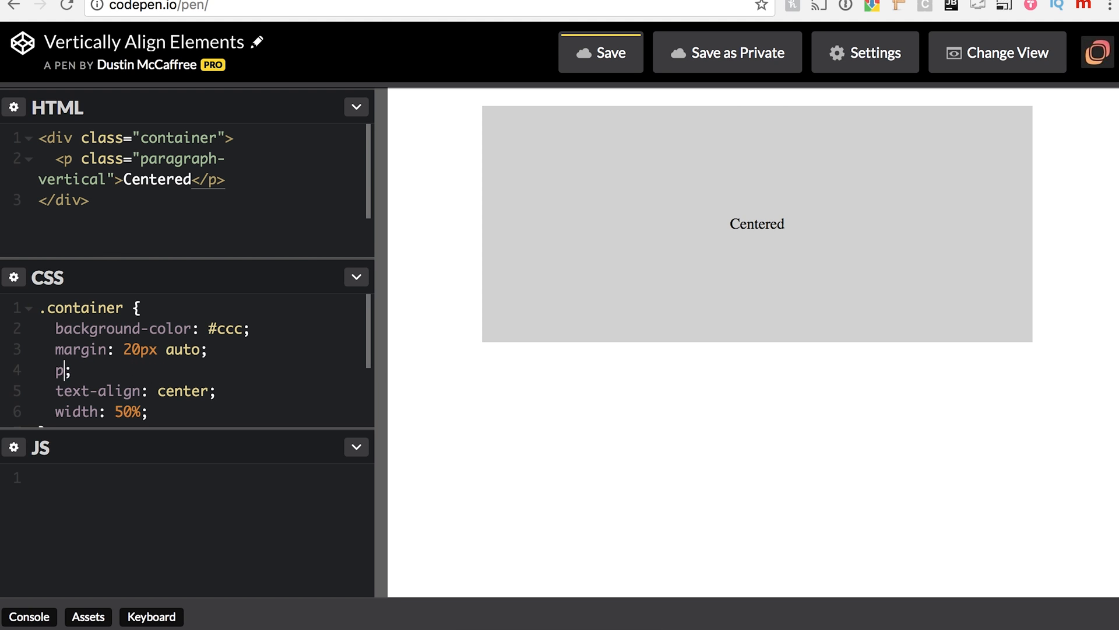
text(eight:)
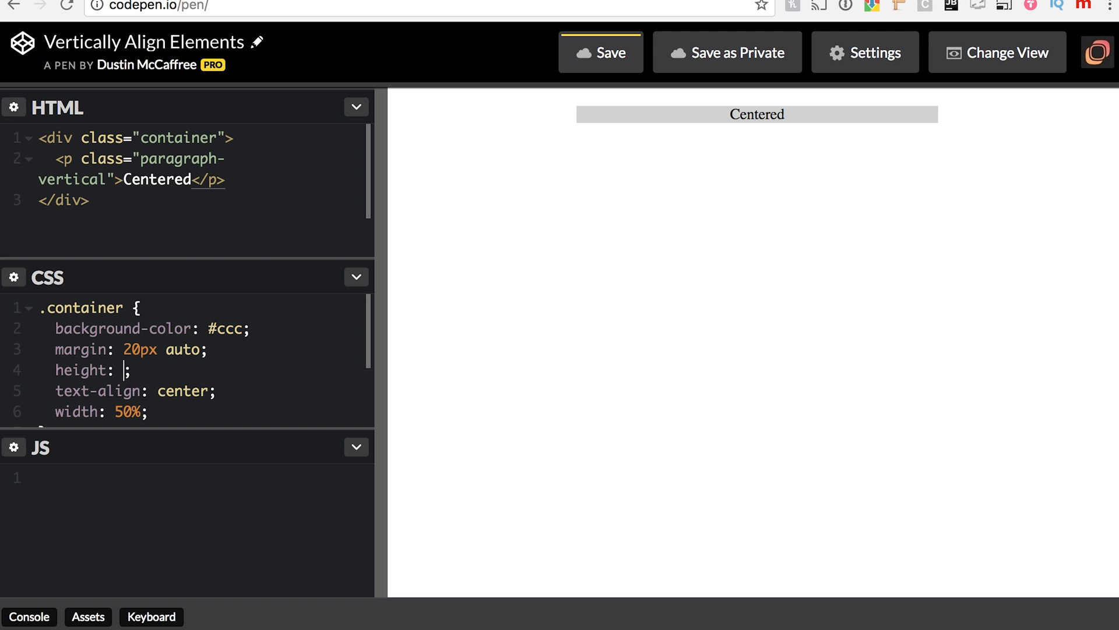
text(200px)
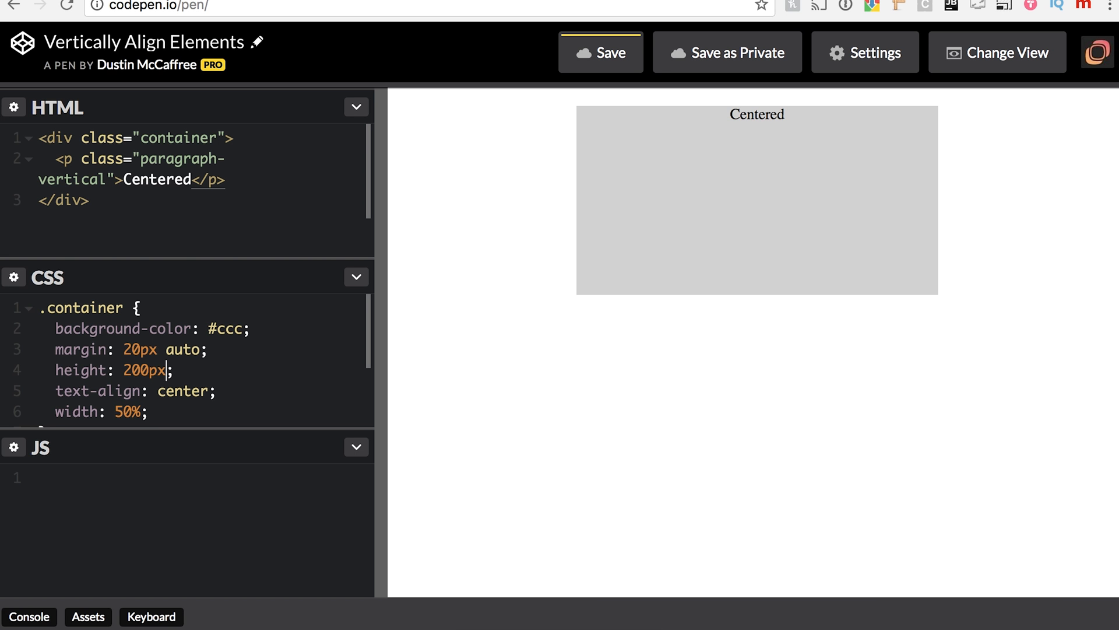
text(.parag)
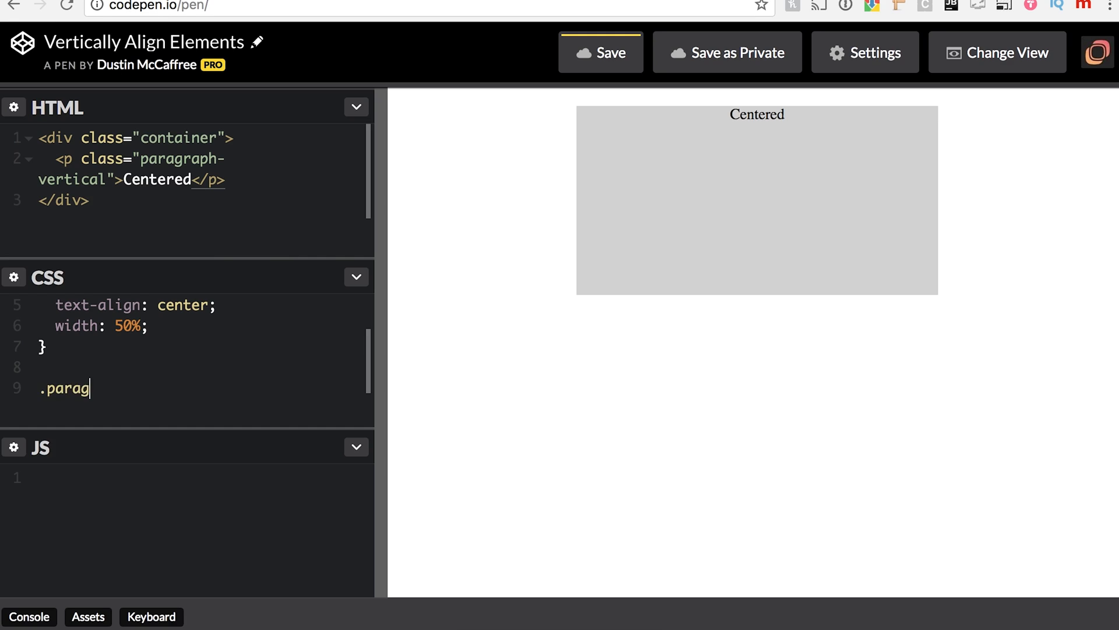
Complete the .paragraph-vertical rule with position: relative inside it.
text(raph-)
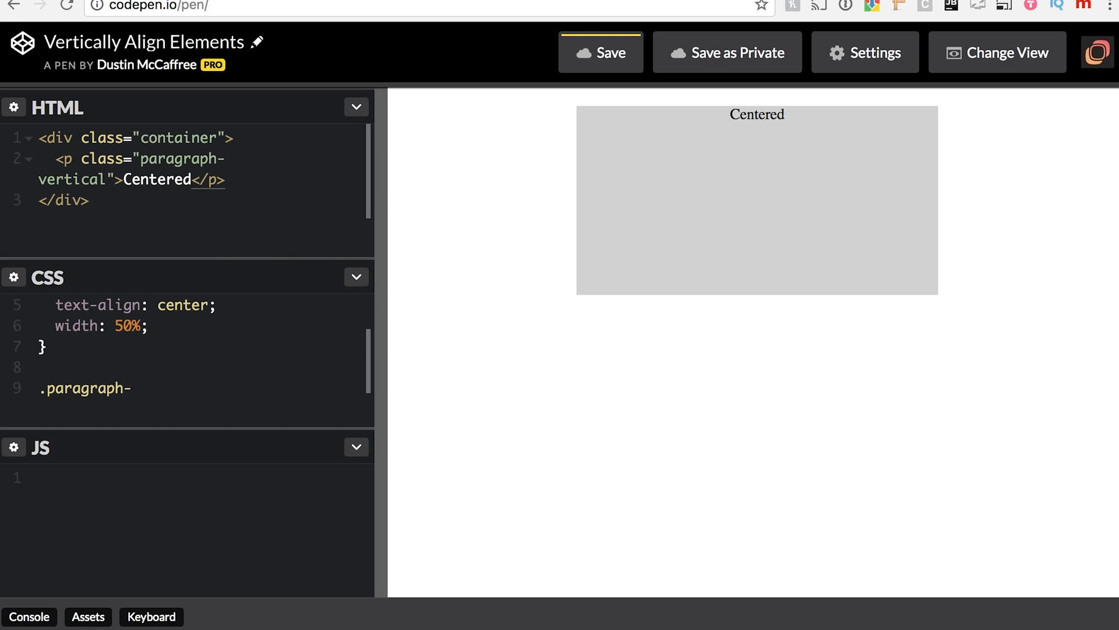
text(-vertical)
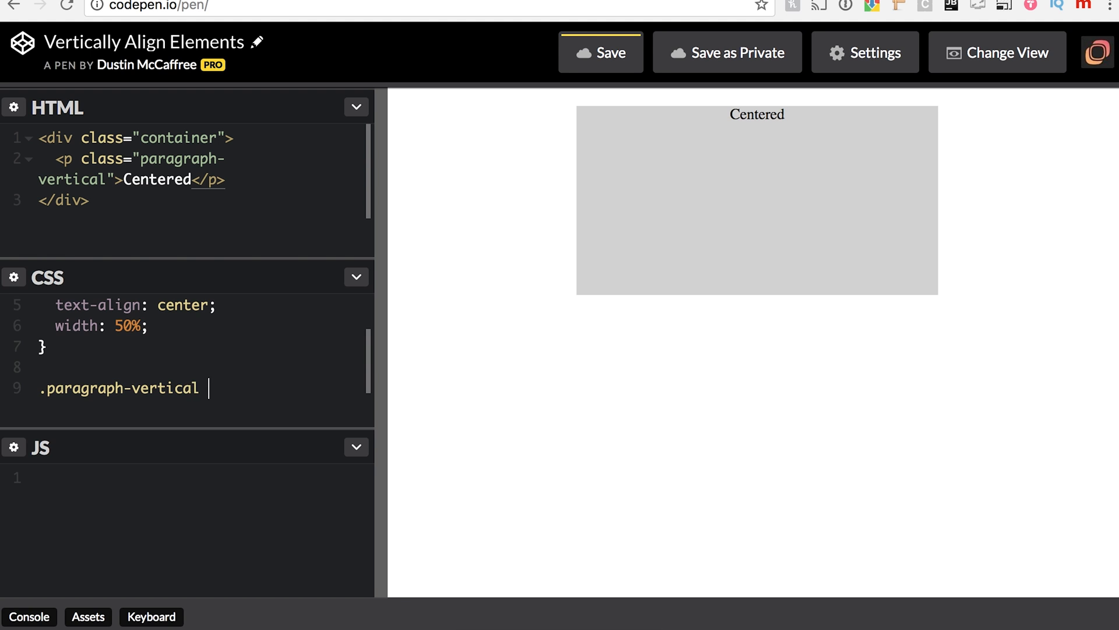
text({)
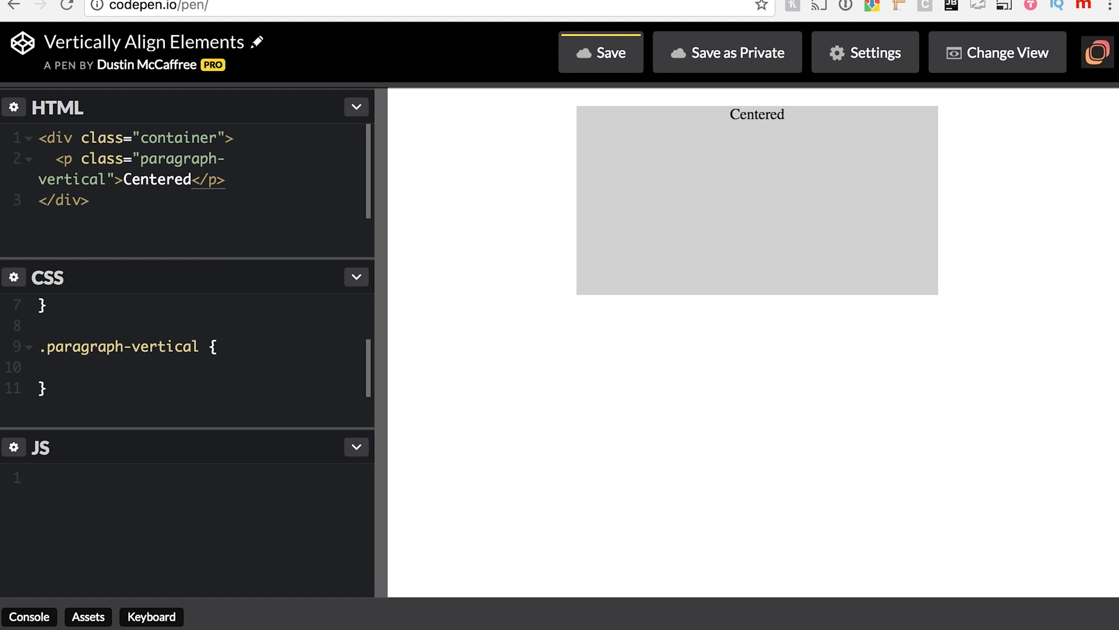
click(56, 366)
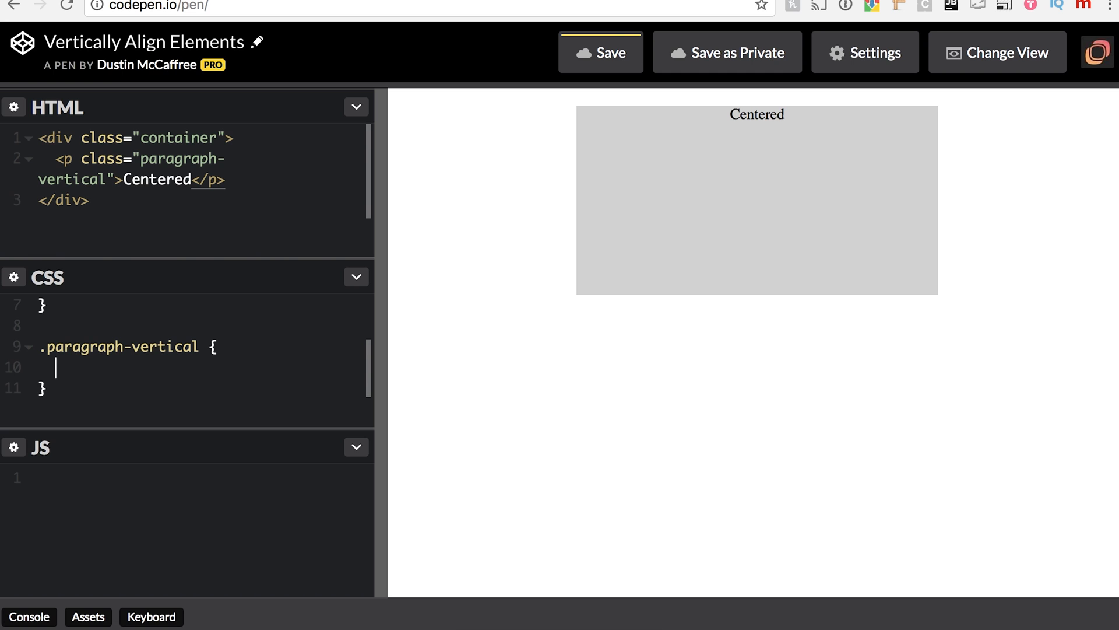
text(position)
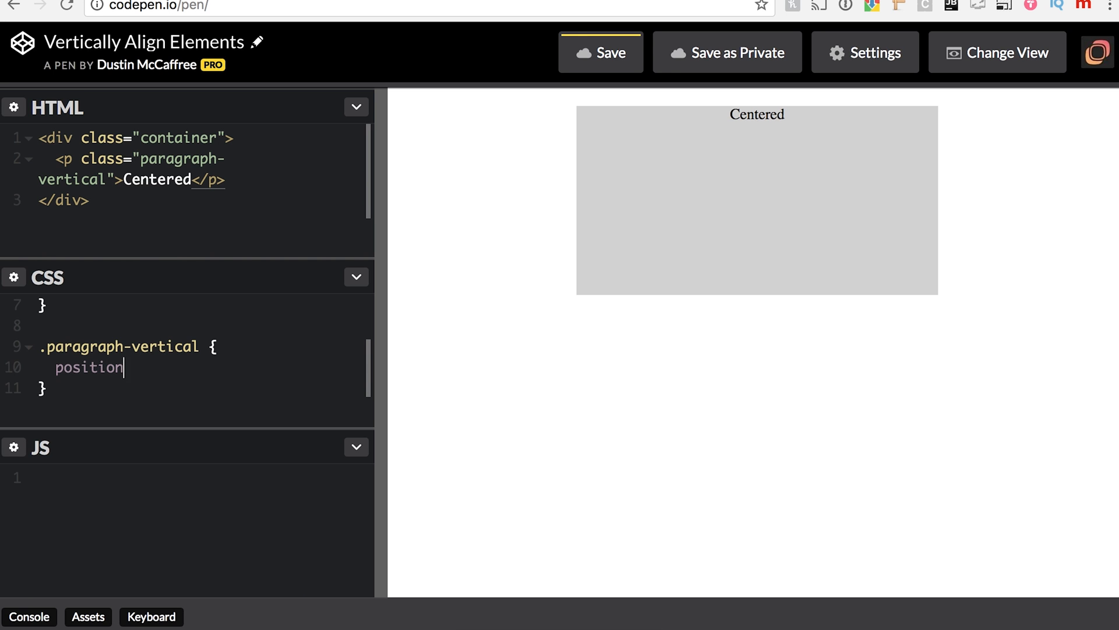
text(: relative;)
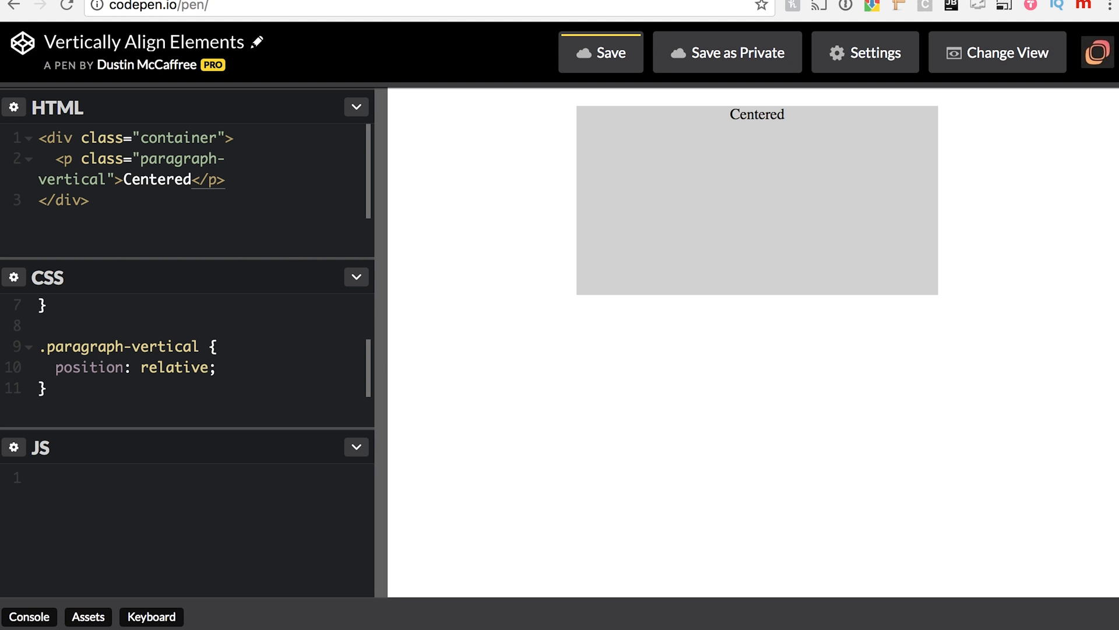
click(218, 366)
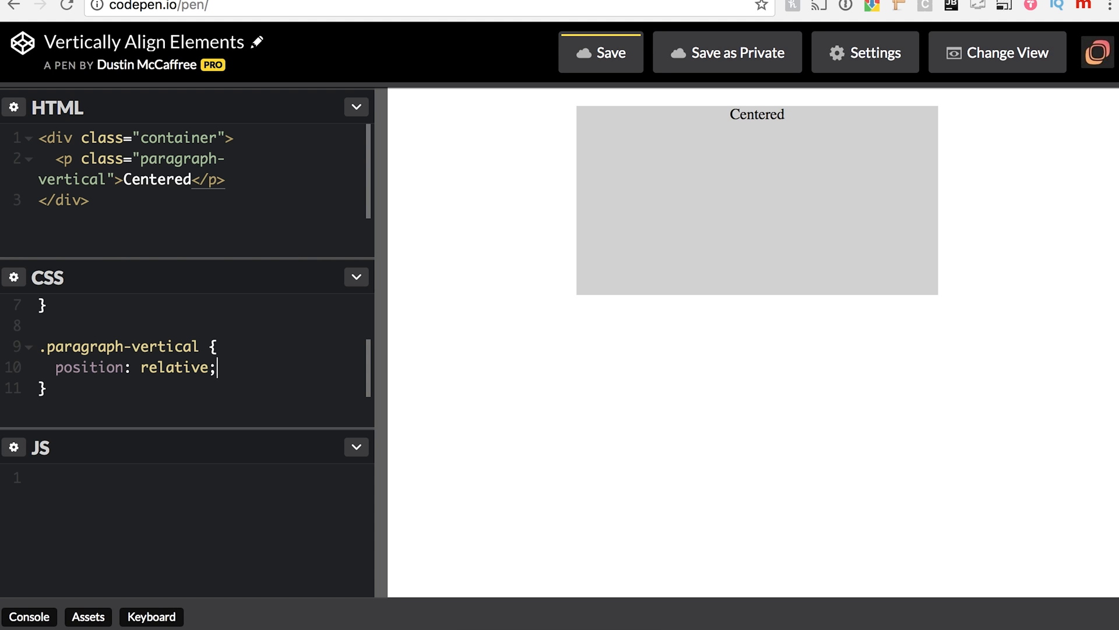
Give .paragraph-vertical top: 50%, briefly trying 500px before reverting.
text(top:)
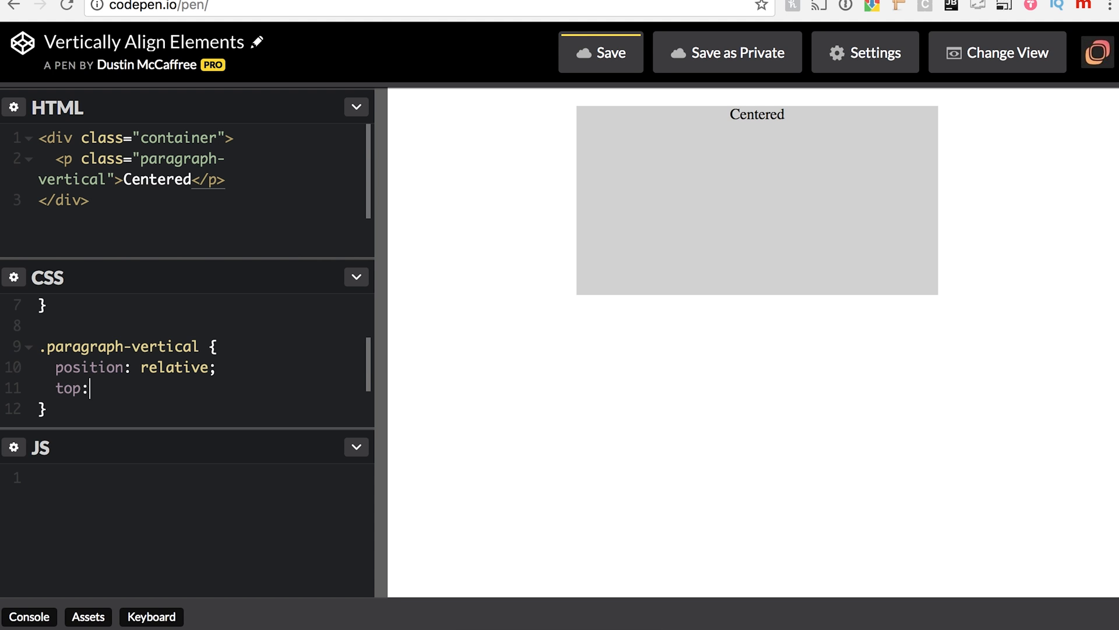
text(5)
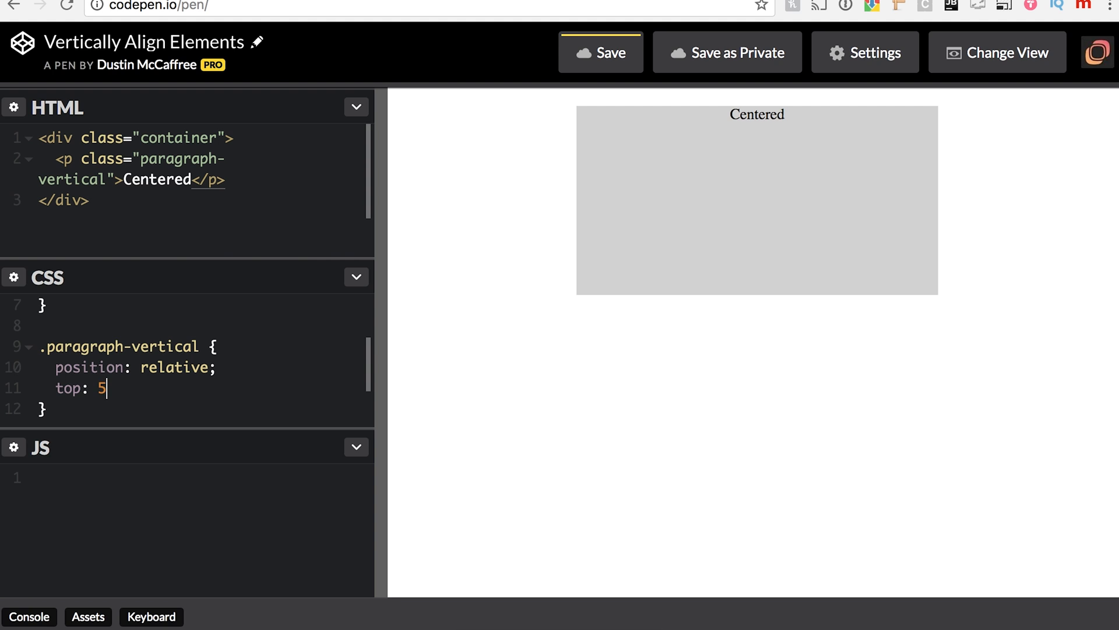
text(0%;)
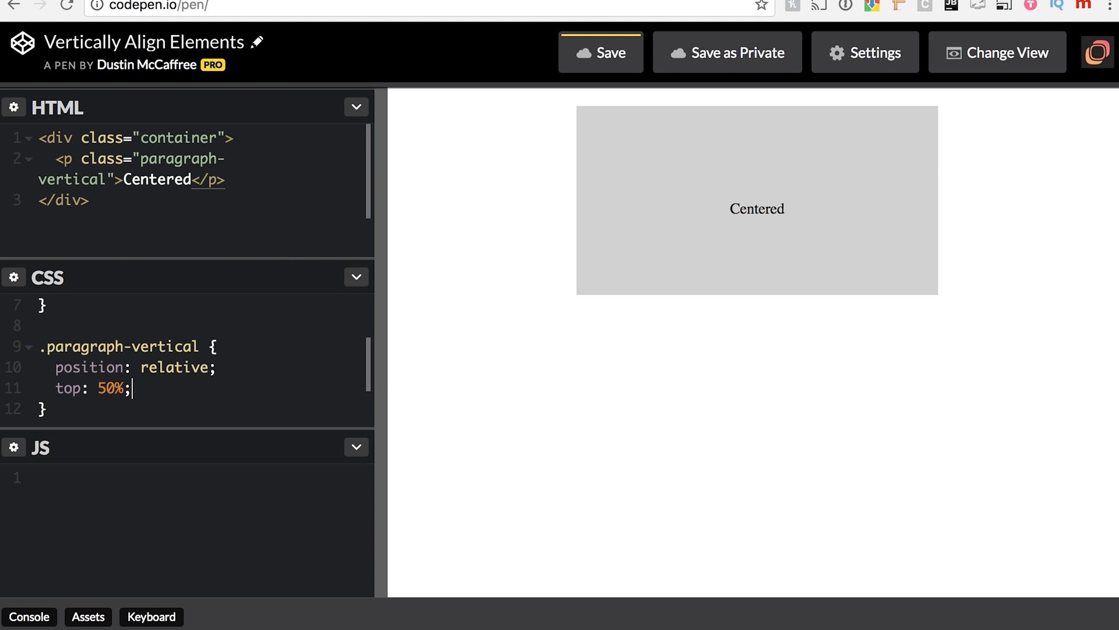
text(00px)
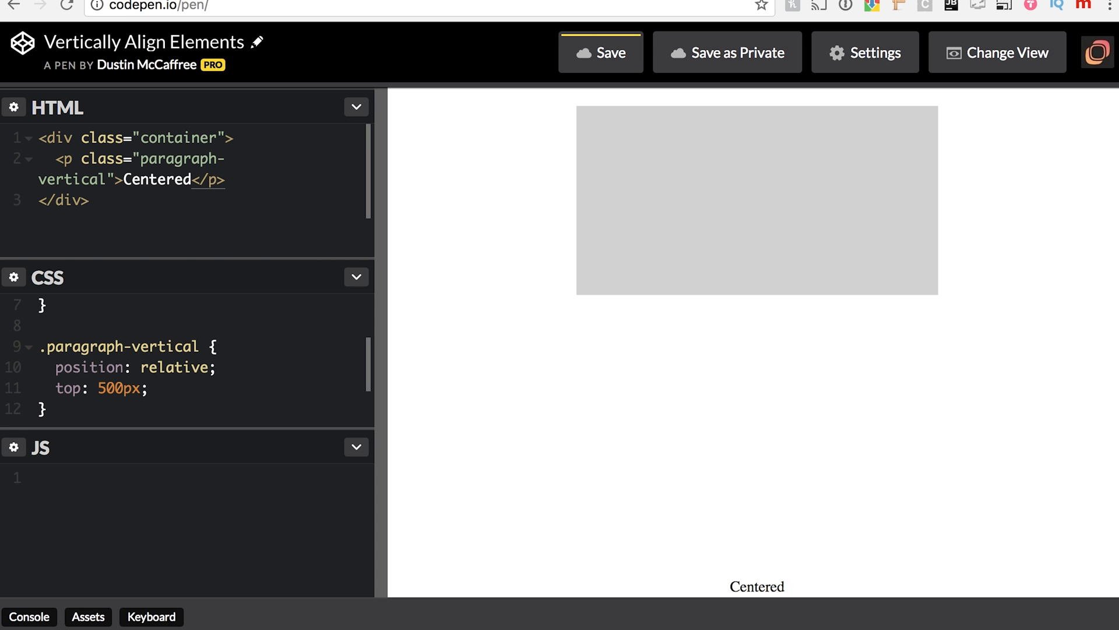
mouse_move(446, 414)
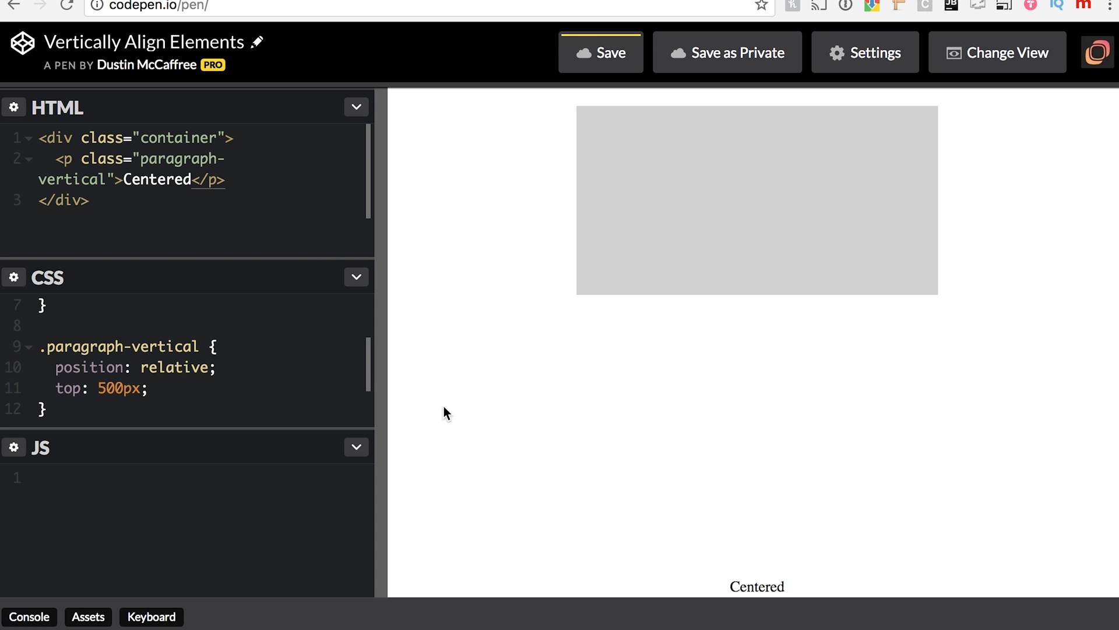
text(50)
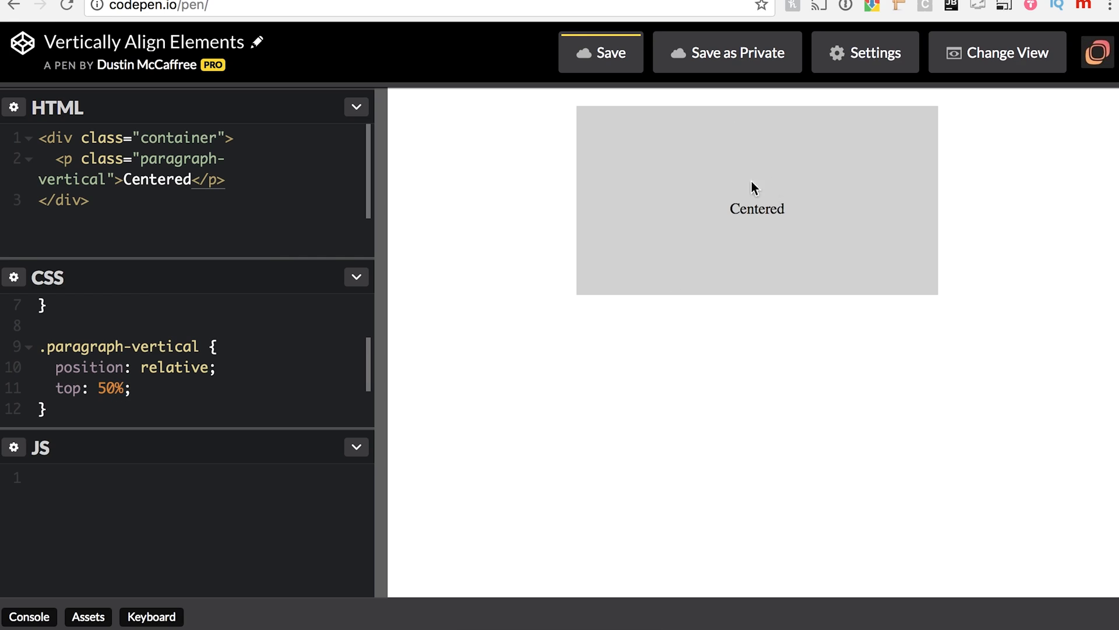
click(124, 388)
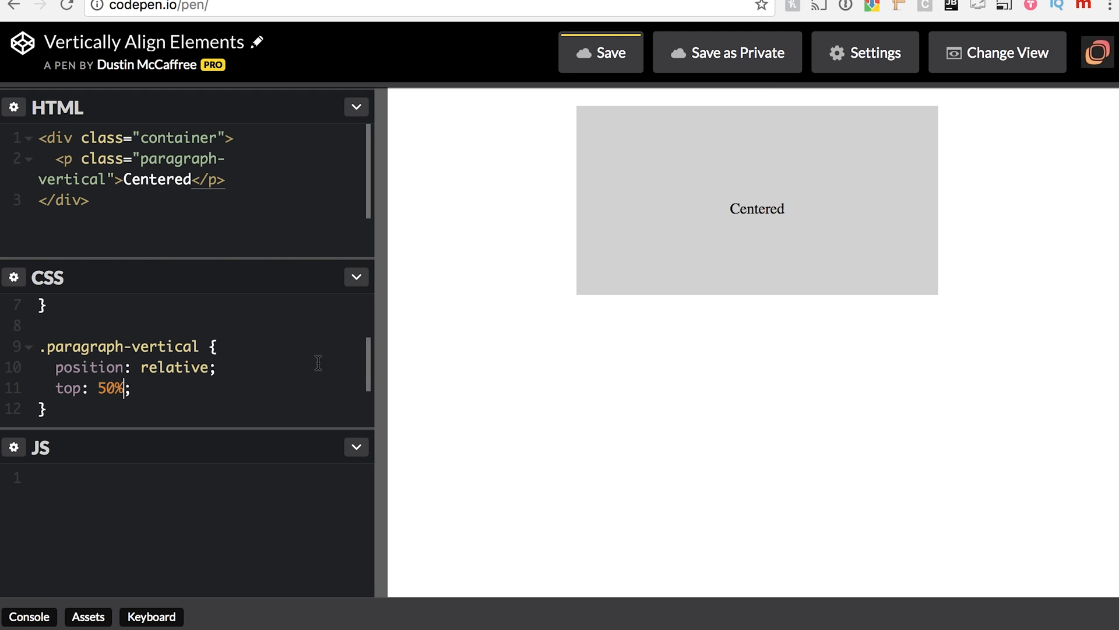
mouse_move(700, 381)
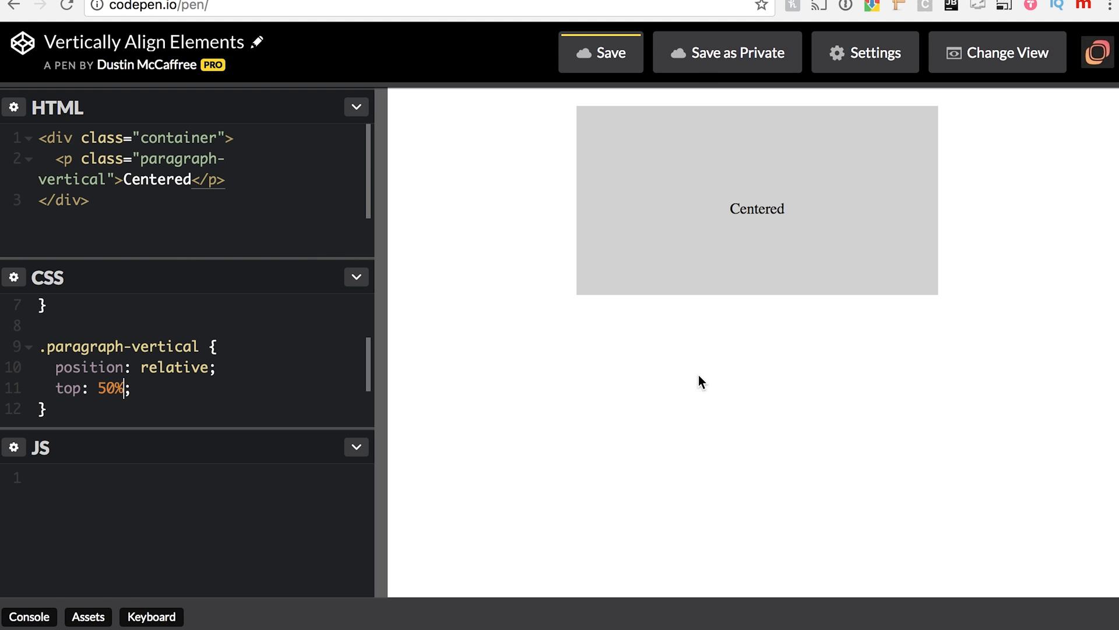
double_click(756, 209)
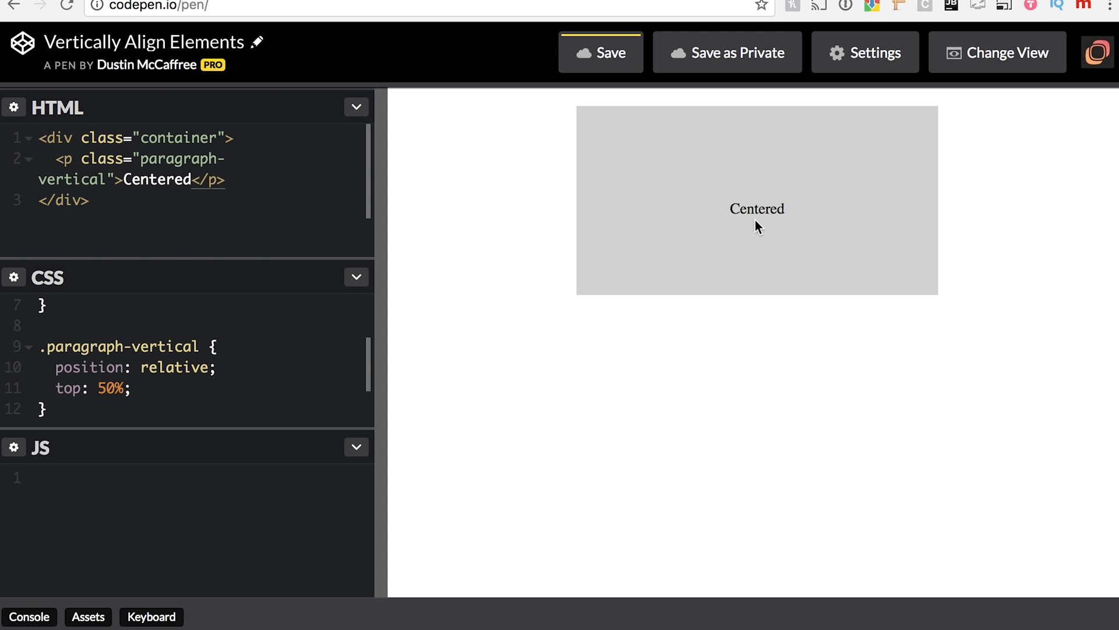
mouse_move(757, 123)
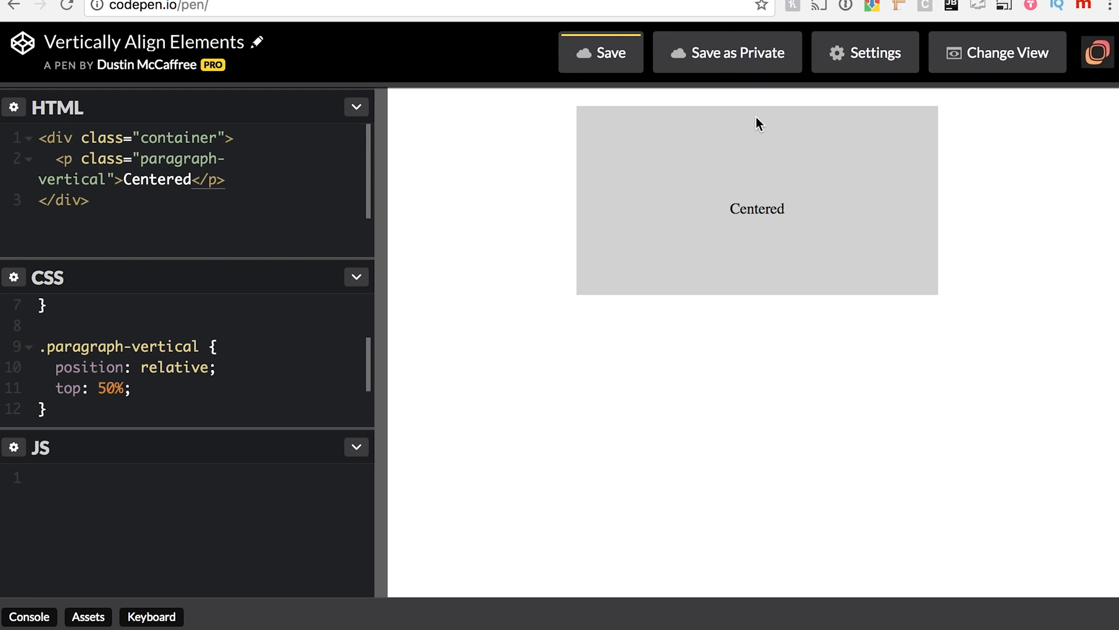
mouse_move(728, 200)
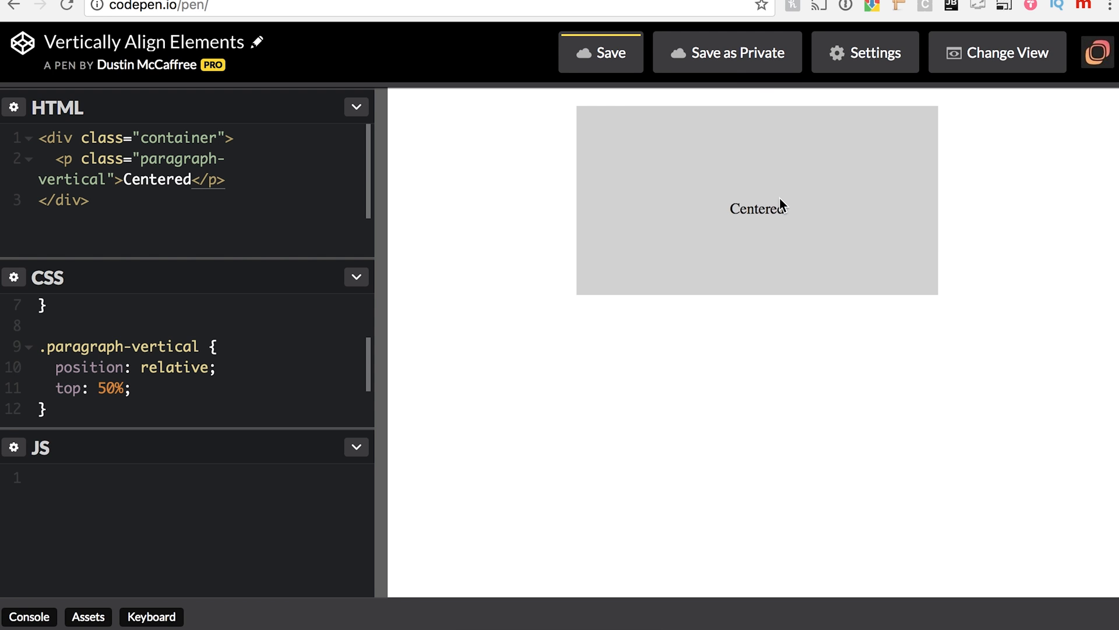
mouse_move(791, 216)
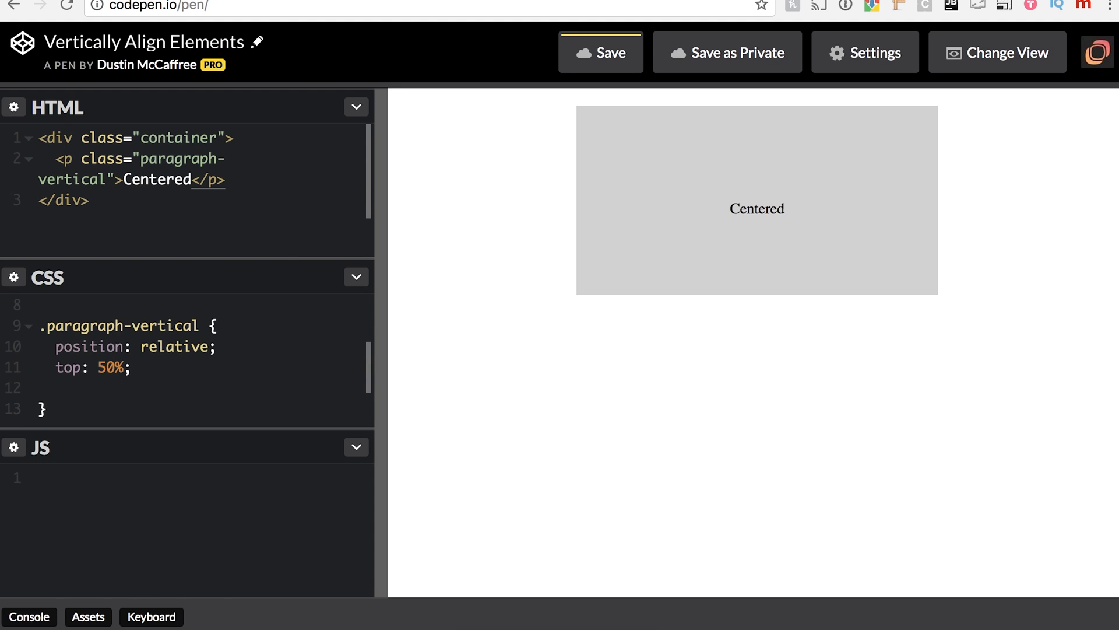
Add transform: translateY(-50%) to .paragraph-vertical and select 'Centered' in the preview to check.
text(transf)
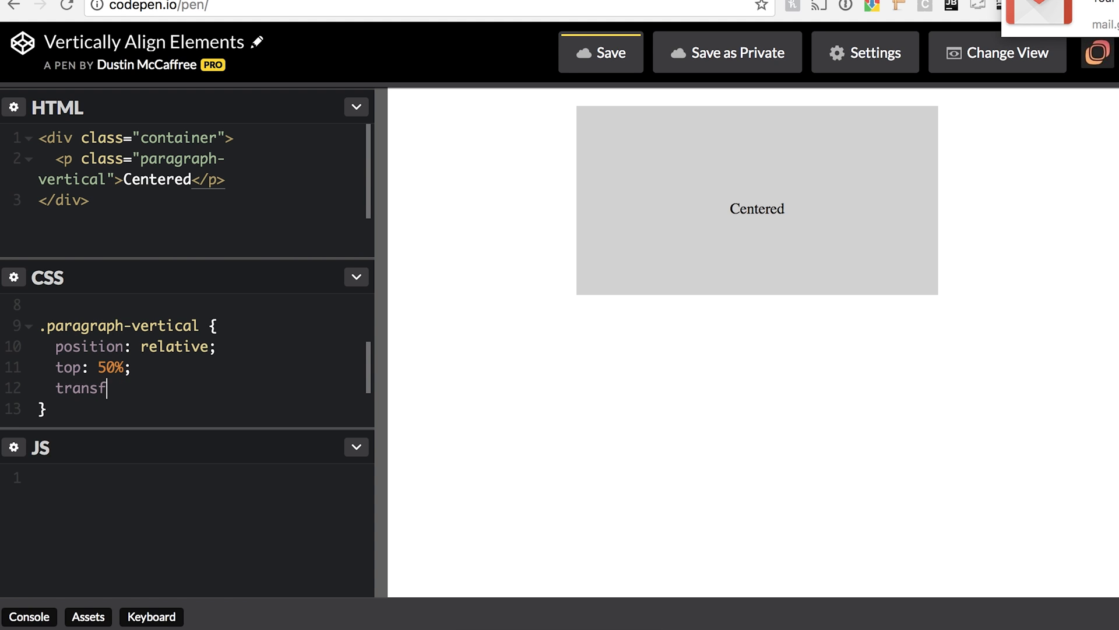
text(orm:)
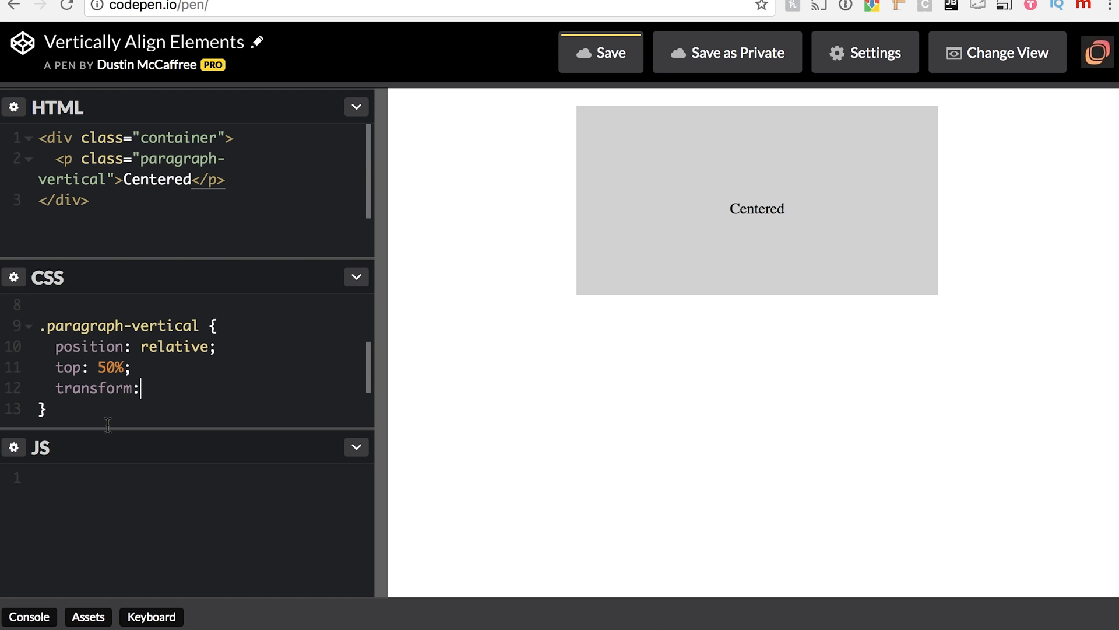
text(transla)
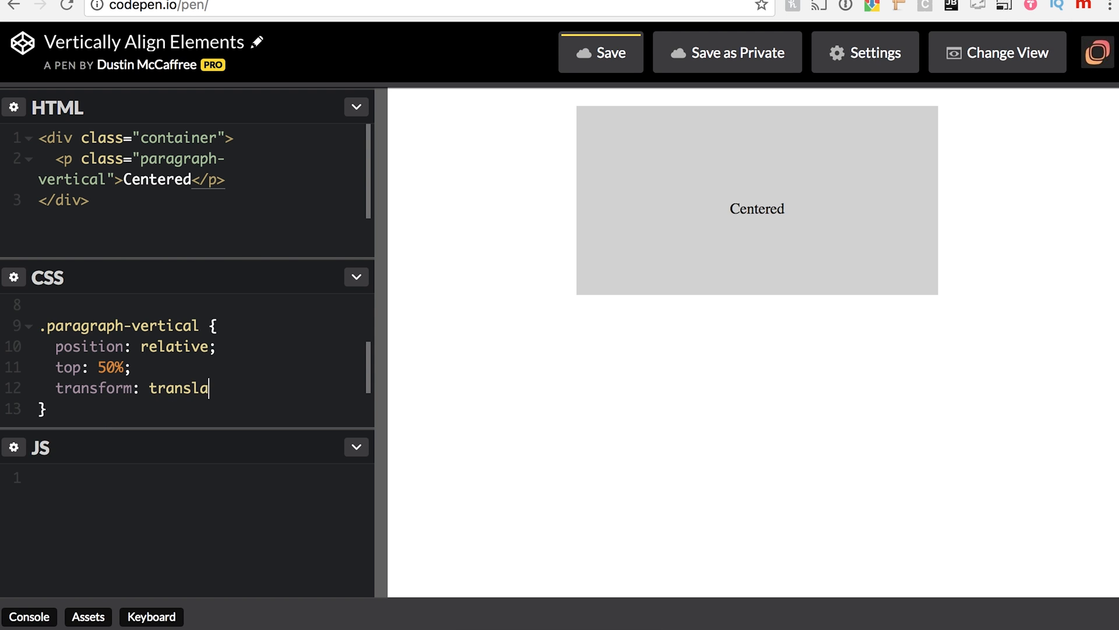
text(teY)
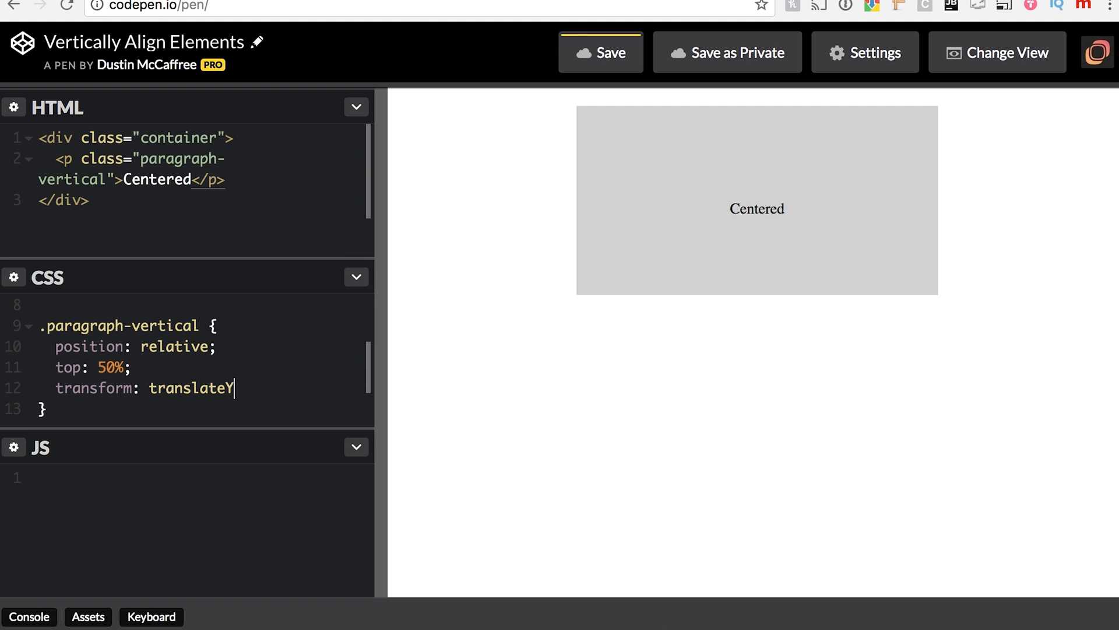
text((-50%);)
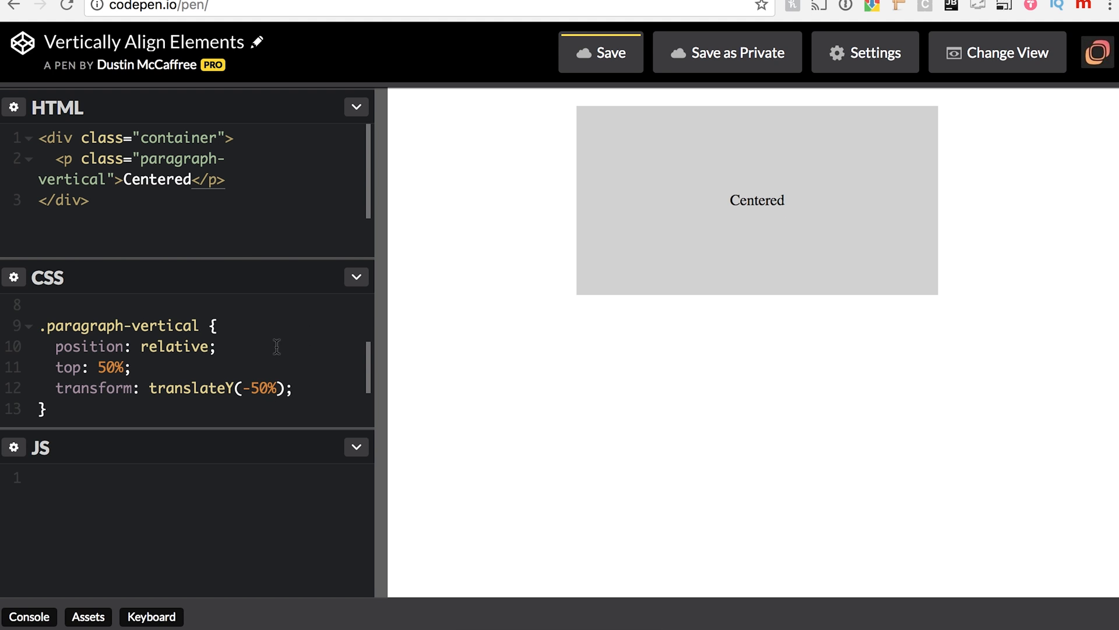
double_click(756, 199)
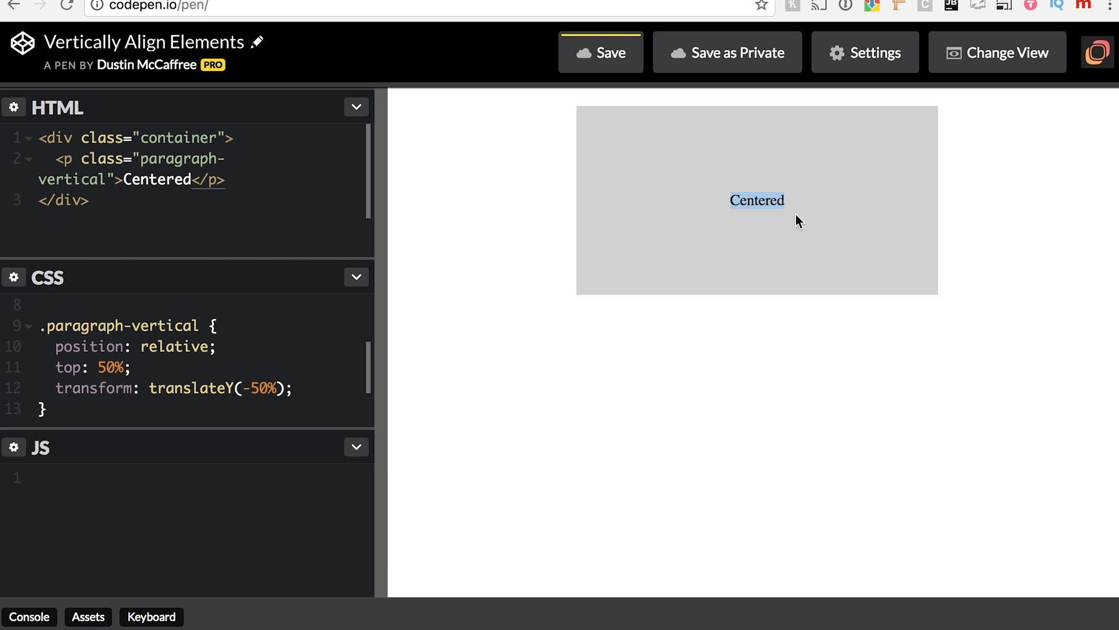